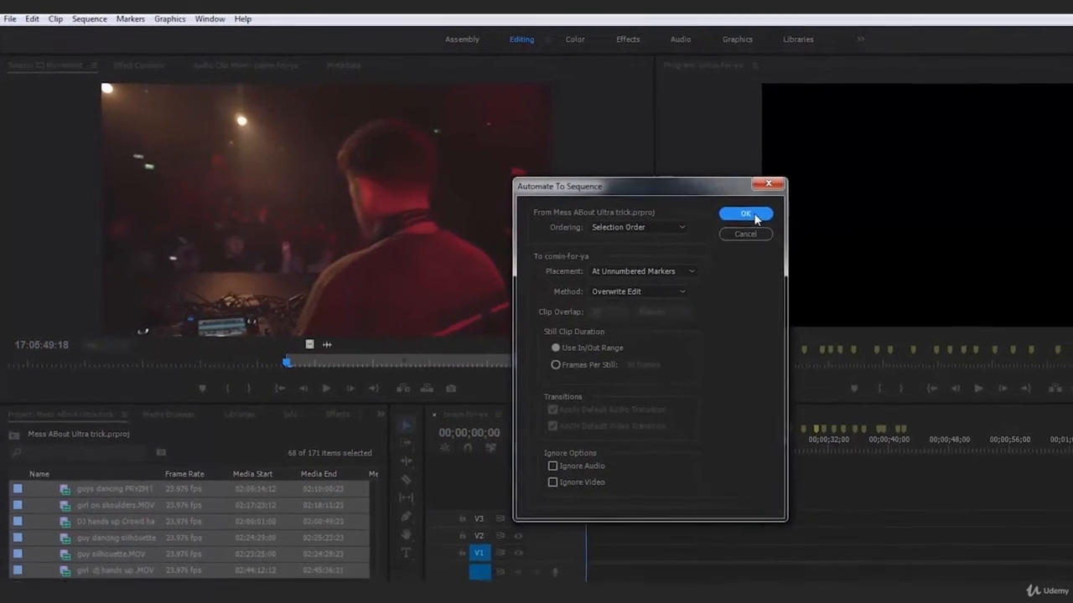
Step: Open the comin-for-ya sequence holding only the music clip in the Timeline
{"action": "left_click", "coordinate": [744, 215]}
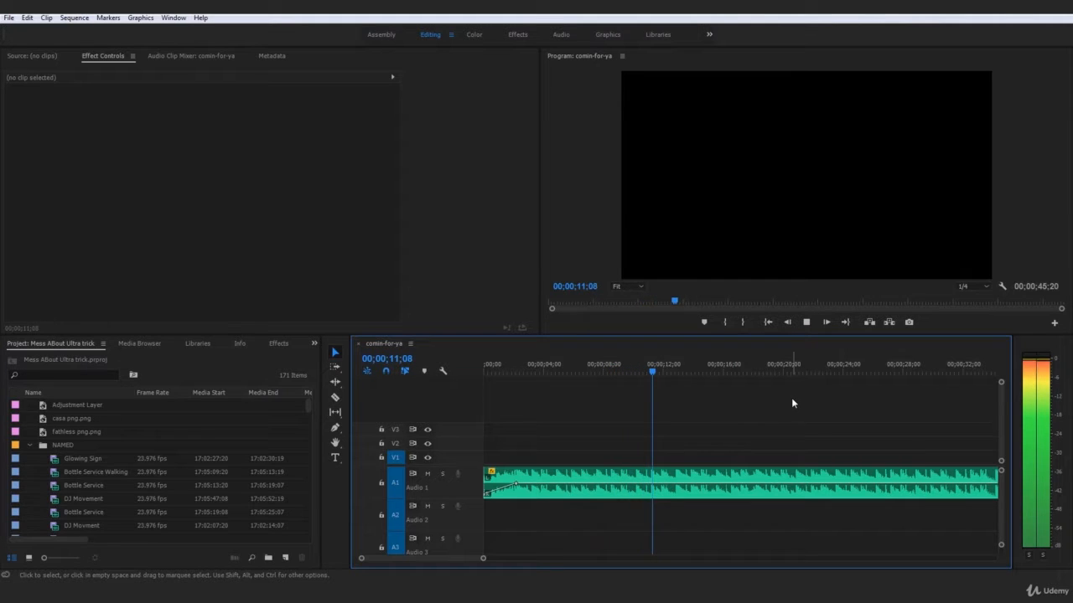
Step: Select the music clip in the sequence and zoom the timeline out
{"action": "left_click", "coordinate": [737, 483]}
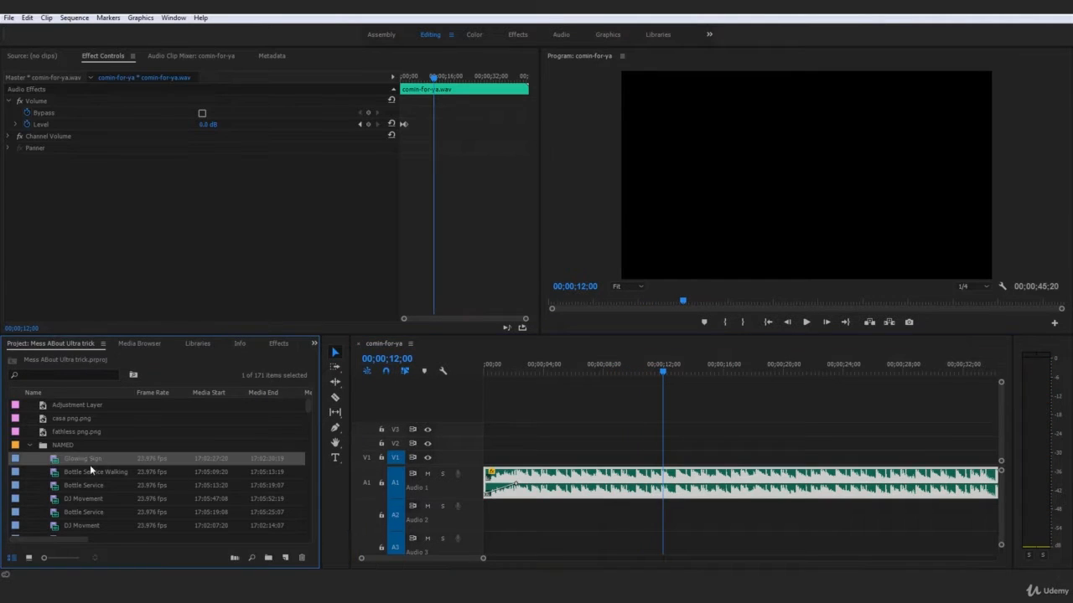
{"action": "scroll", "scroll_direction": "down", "scroll_amount": 3}
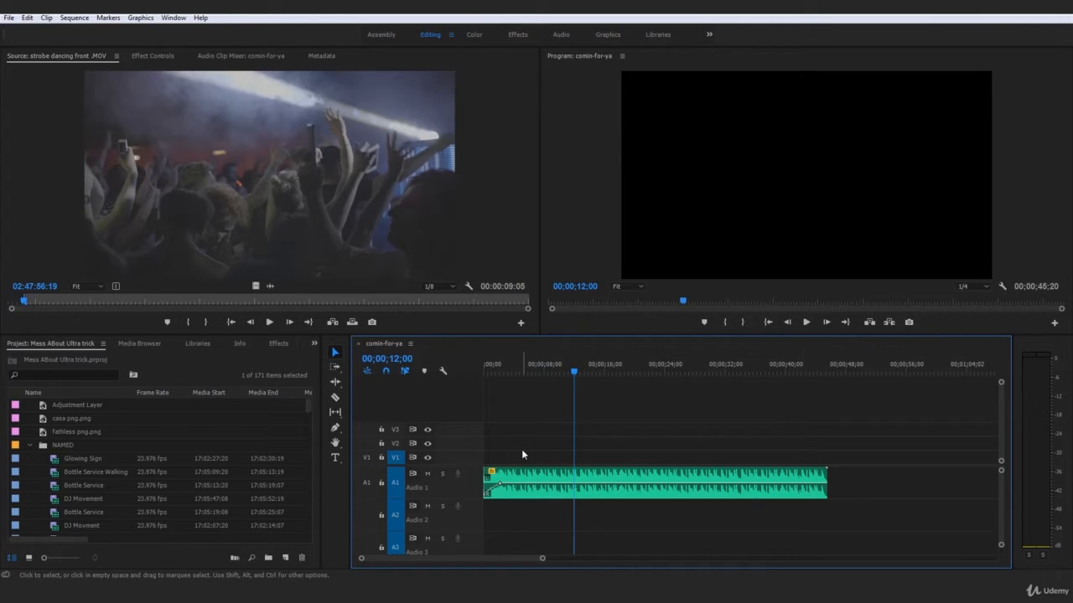
{"action": "mouse_move", "coordinate": [560, 421]}
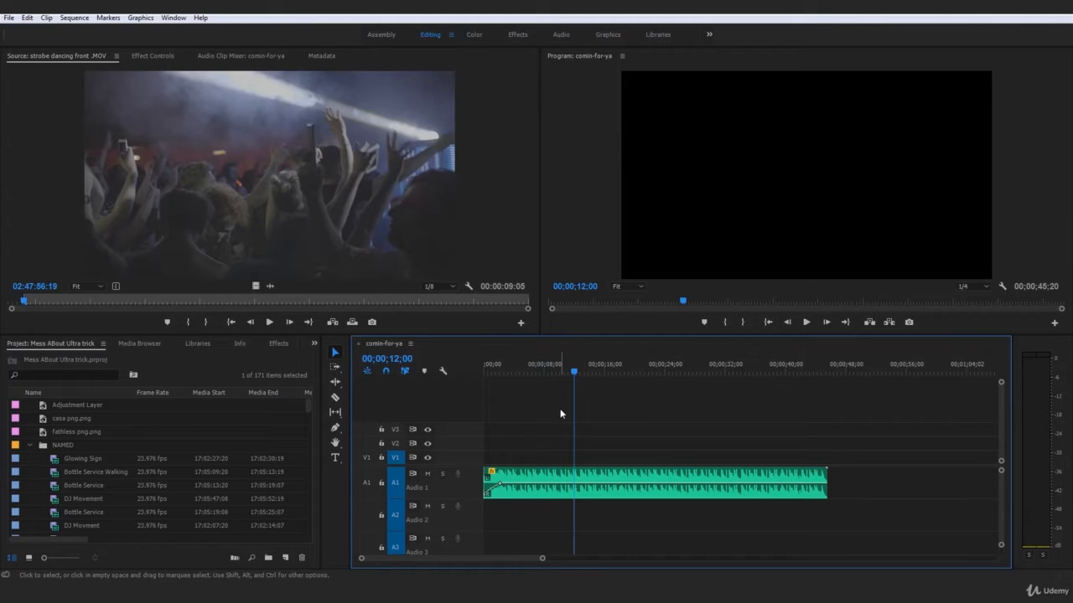
{"action": "mouse_move", "coordinate": [567, 419]}
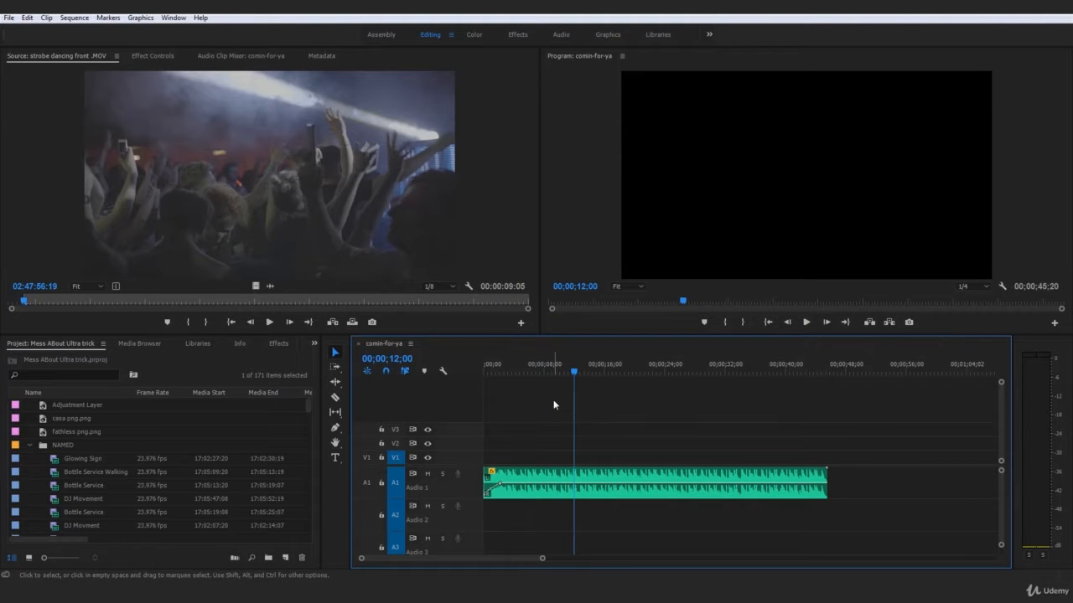
{"action": "mouse_move", "coordinate": [613, 387]}
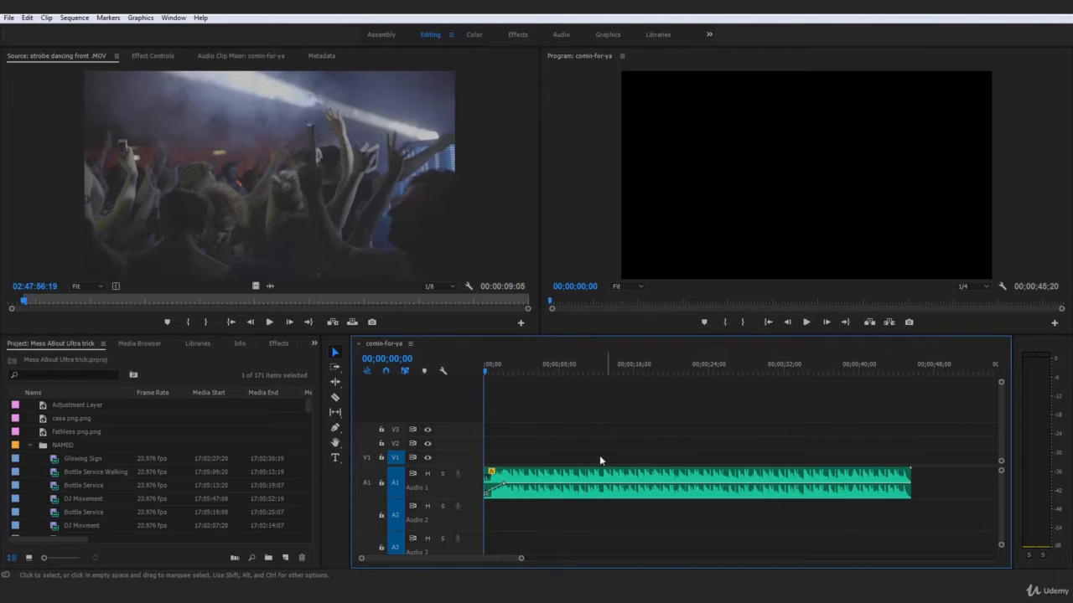
{"action": "mouse_move", "coordinate": [575, 443]}
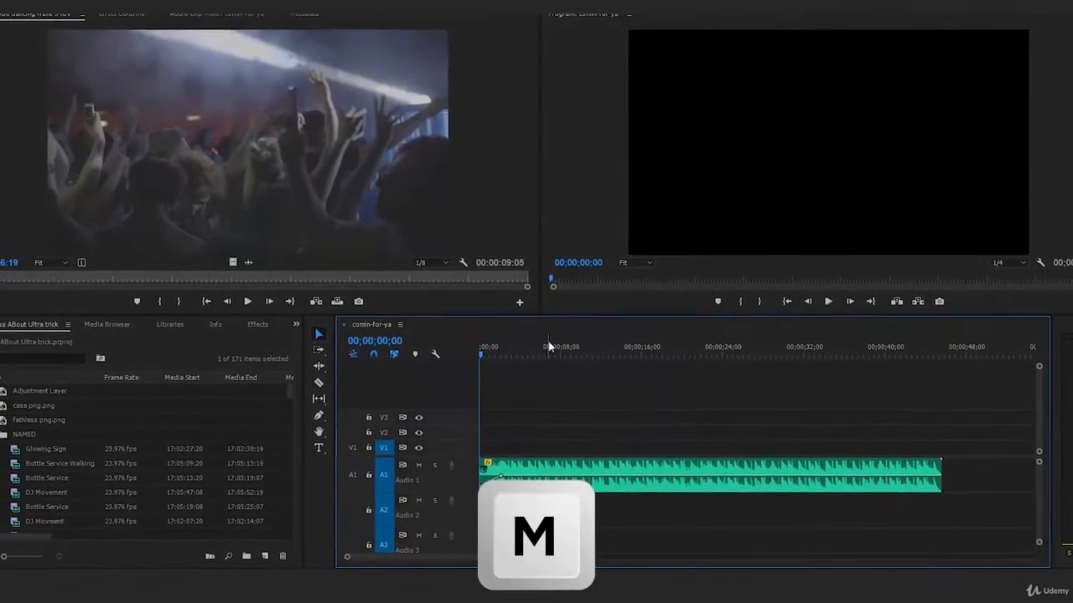
Step: Add beat markers with M during playback across the song's opening, then return to the start
{"action": "key", "text": "m"}
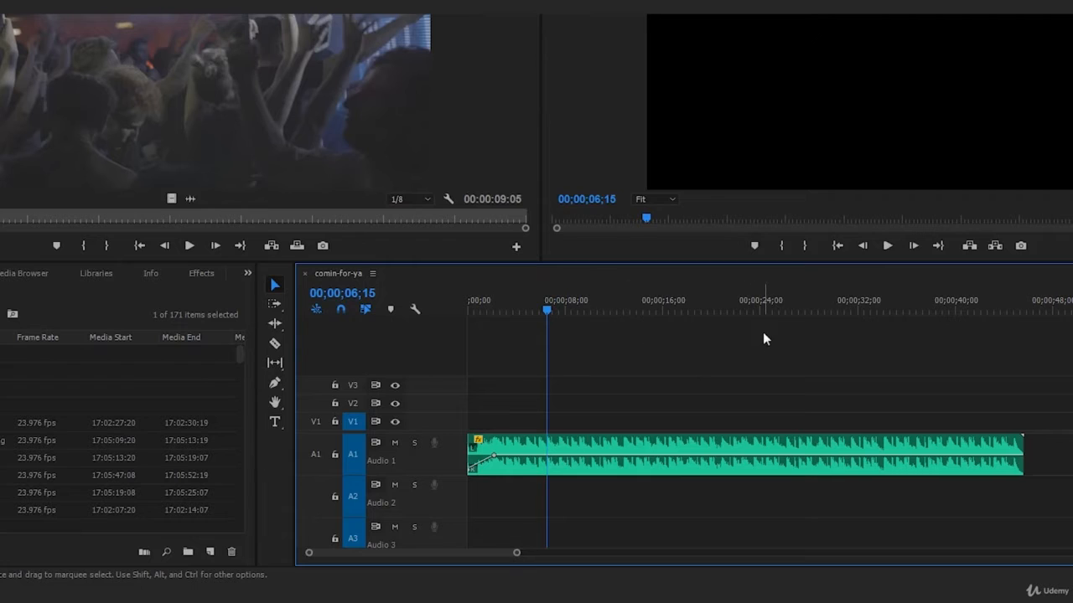
{"action": "mouse_move", "coordinate": [549, 299]}
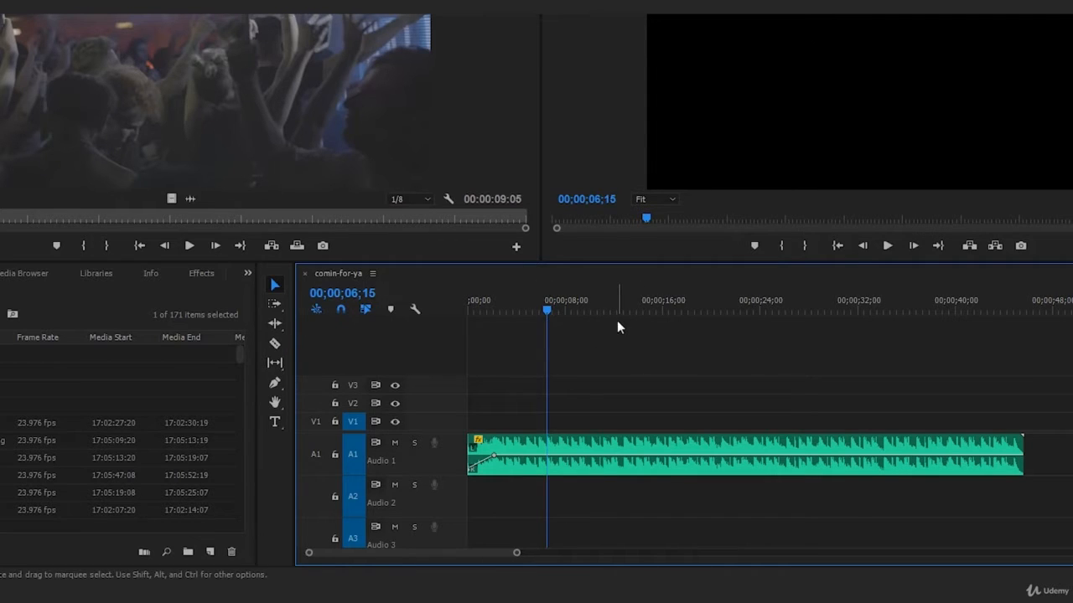
{"action": "key", "text": "m"}
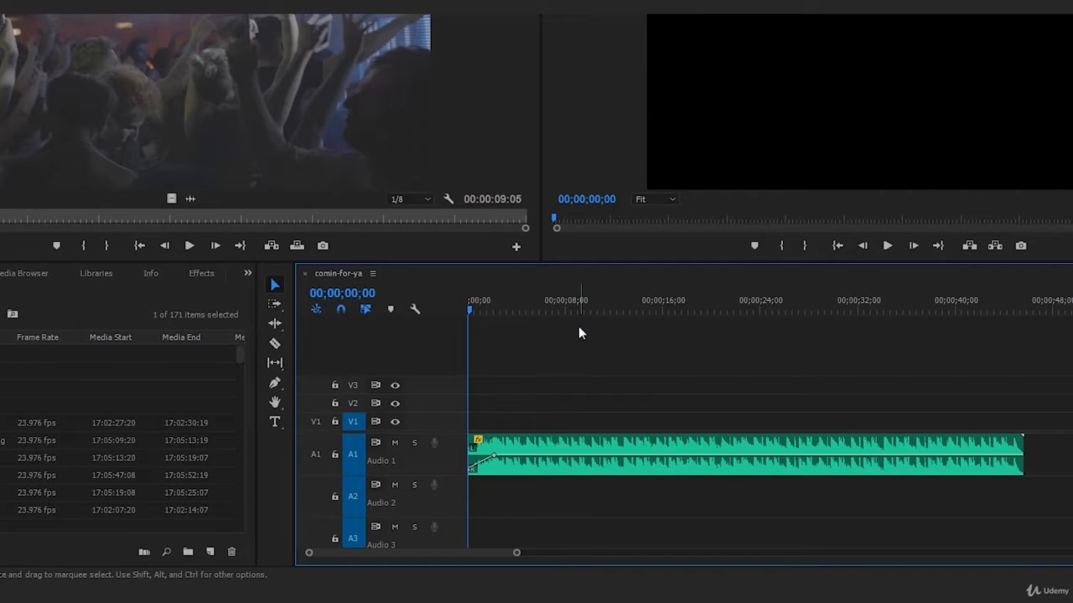
{"action": "left_click", "coordinate": [886, 245]}
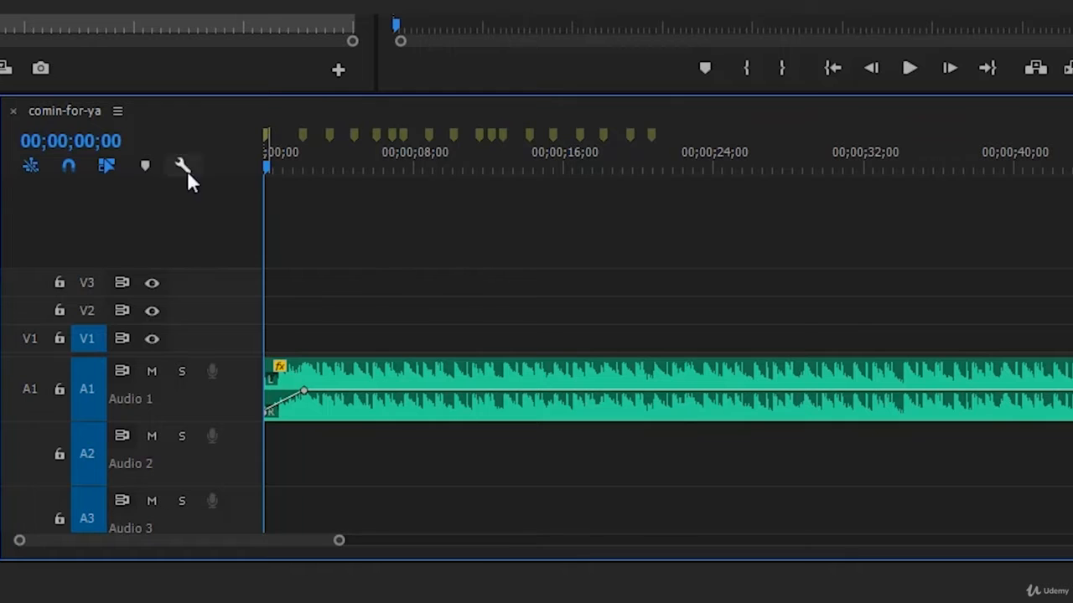
Step: Move the playhead further into the song to continue marking beats toward the 40-second mark
{"action": "left_click", "coordinate": [469, 166]}
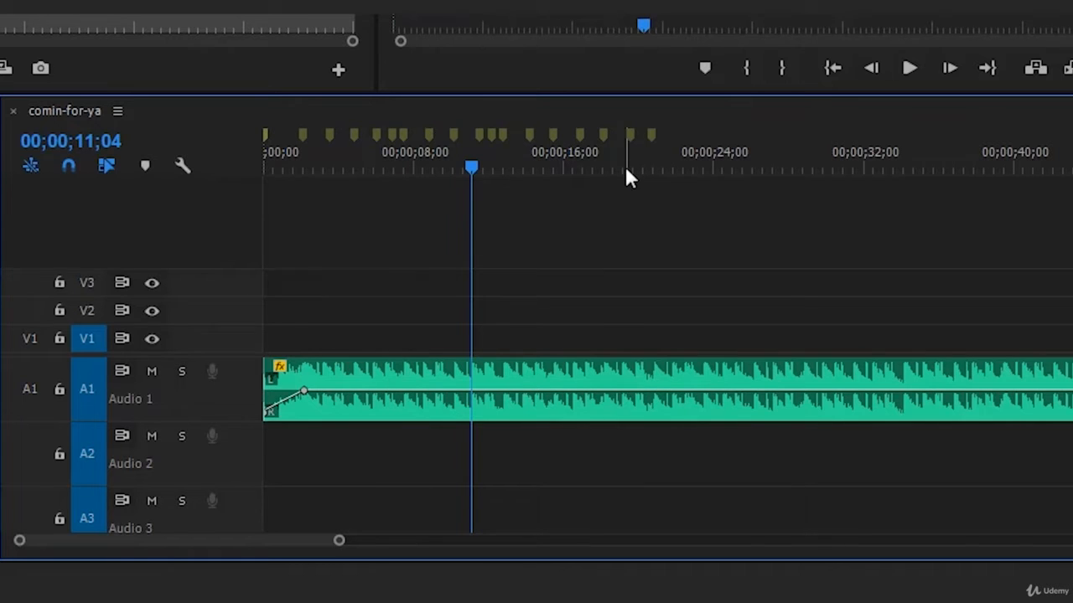
{"action": "left_click", "coordinate": [616, 169]}
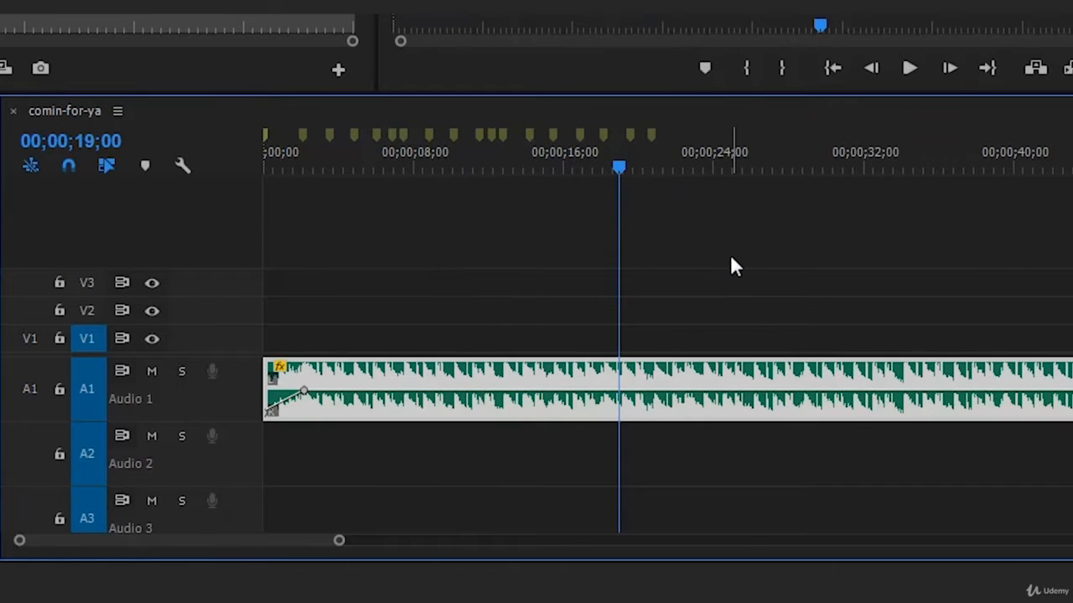
{"action": "left_click", "coordinate": [909, 67]}
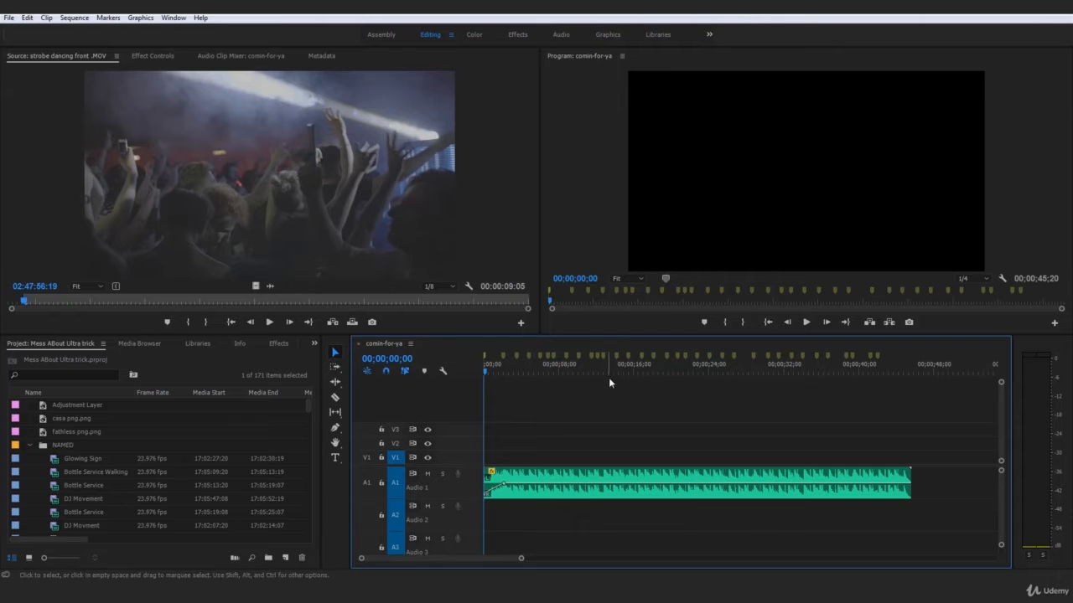
{"action": "mouse_move", "coordinate": [573, 359]}
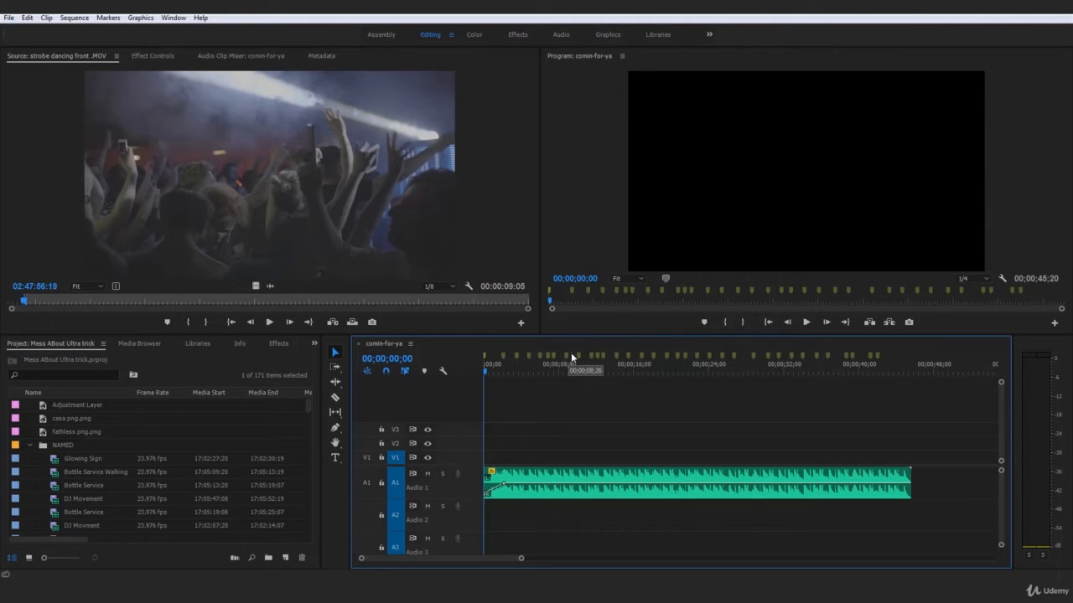
{"action": "mouse_move", "coordinate": [605, 387]}
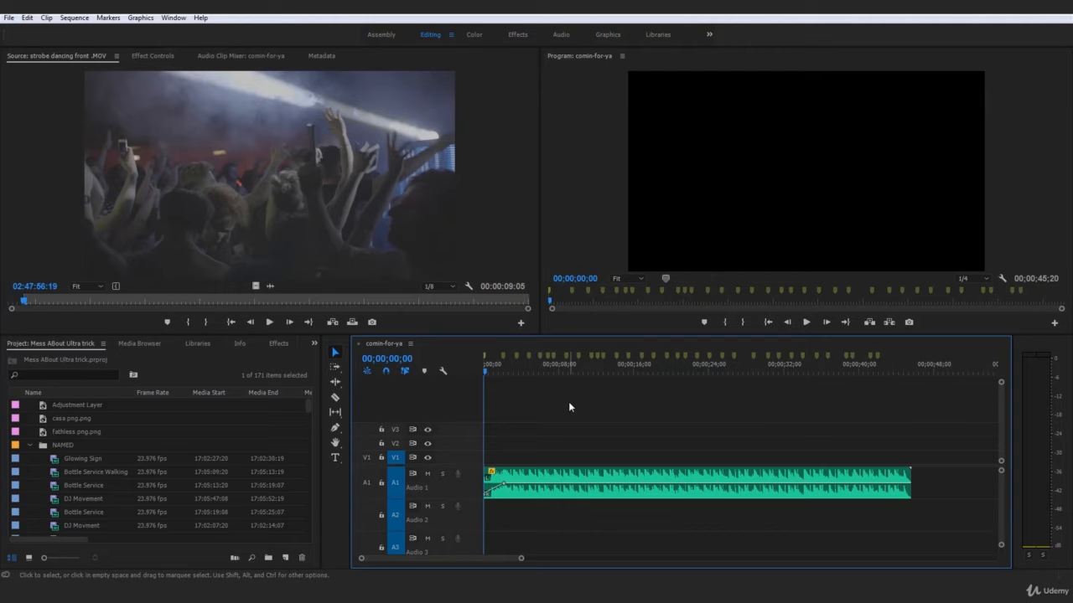
{"action": "mouse_move", "coordinate": [736, 381]}
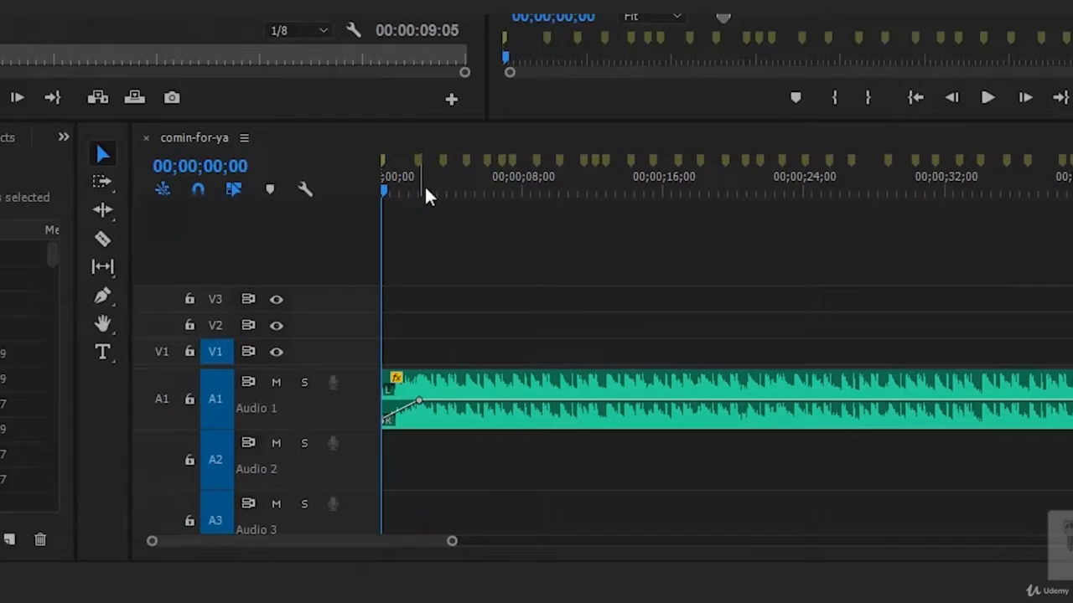
{"action": "left_click", "coordinate": [427, 176]}
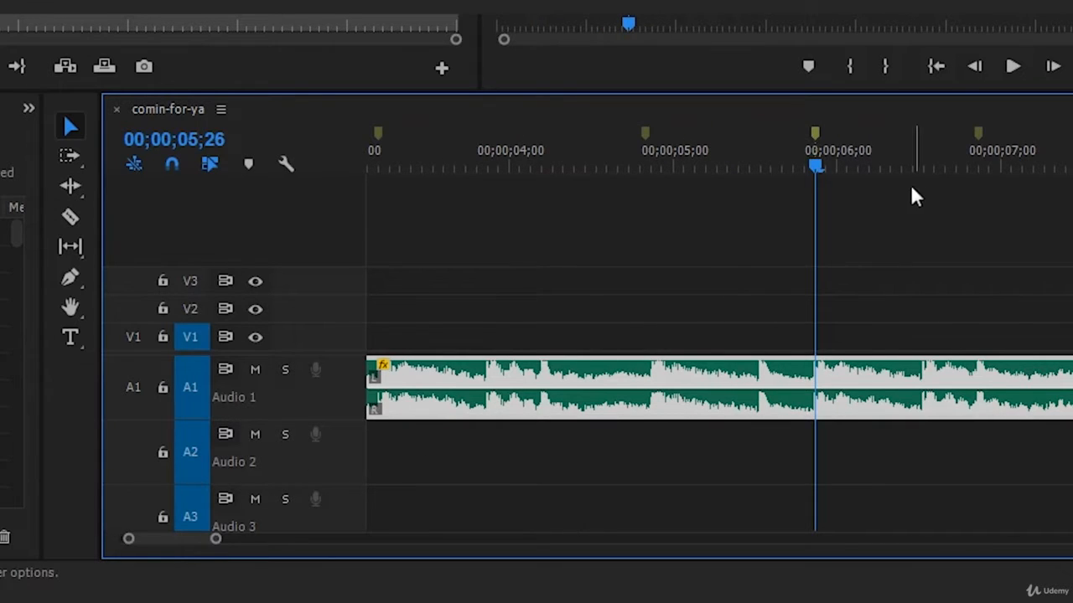
{"action": "left_click", "coordinate": [972, 168]}
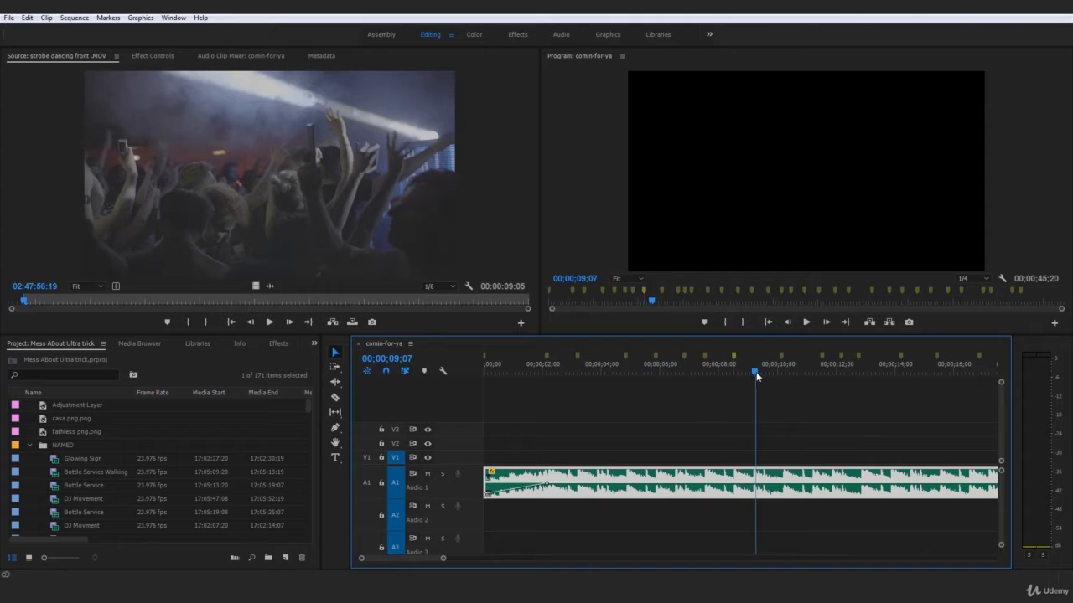
Step: Step the playhead ahead along the ruler and mark the next beats of the music track
{"action": "left_click", "coordinate": [761, 372]}
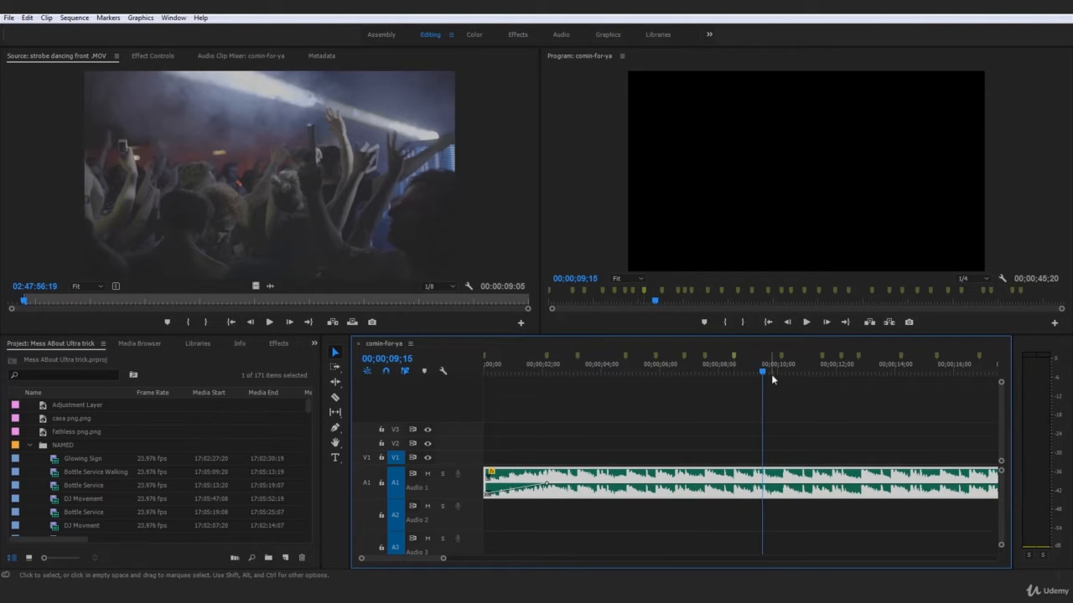
{"action": "left_click", "coordinate": [781, 363]}
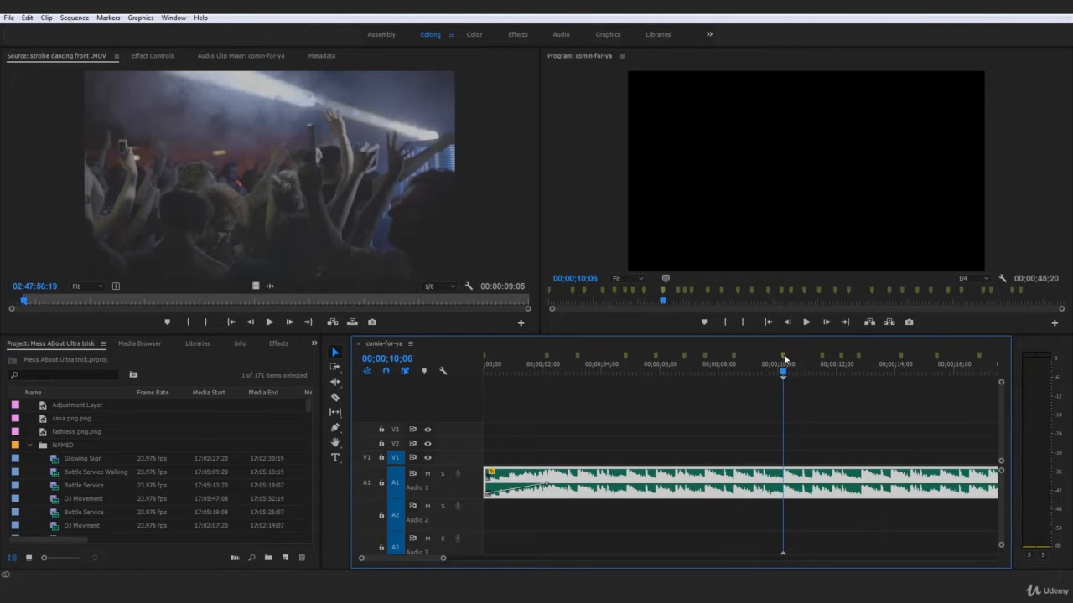
{"action": "left_click", "coordinate": [832, 375]}
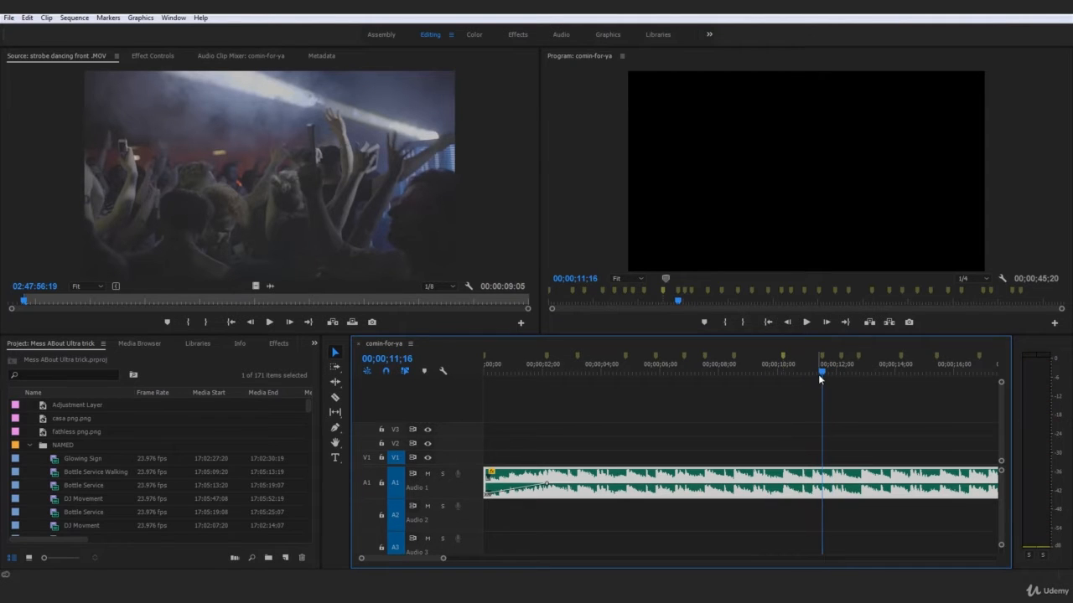
{"action": "left_click", "coordinate": [840, 365]}
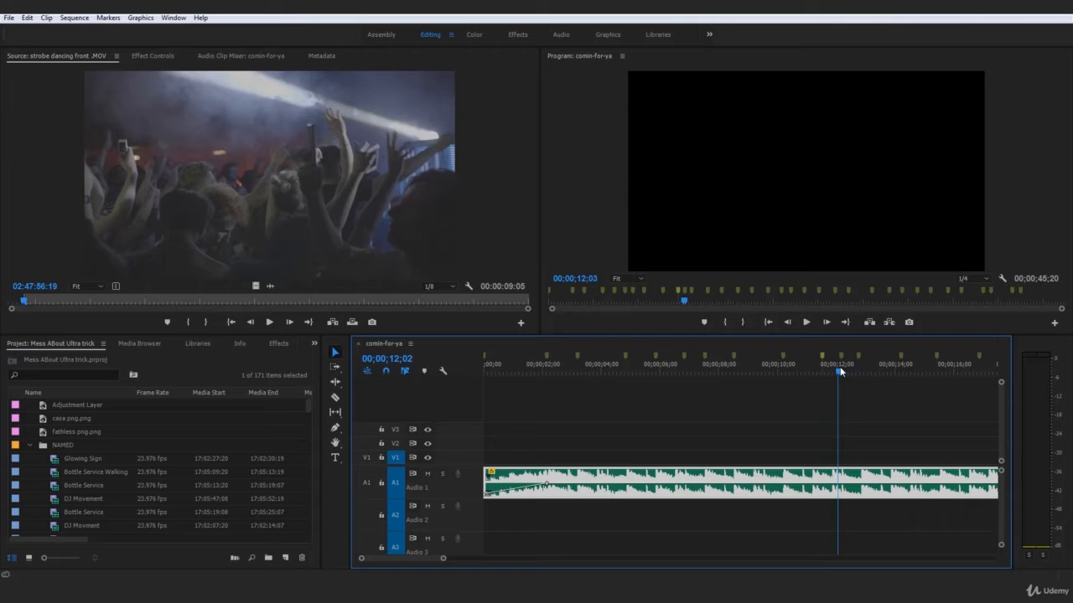
{"action": "left_click", "coordinate": [853, 372]}
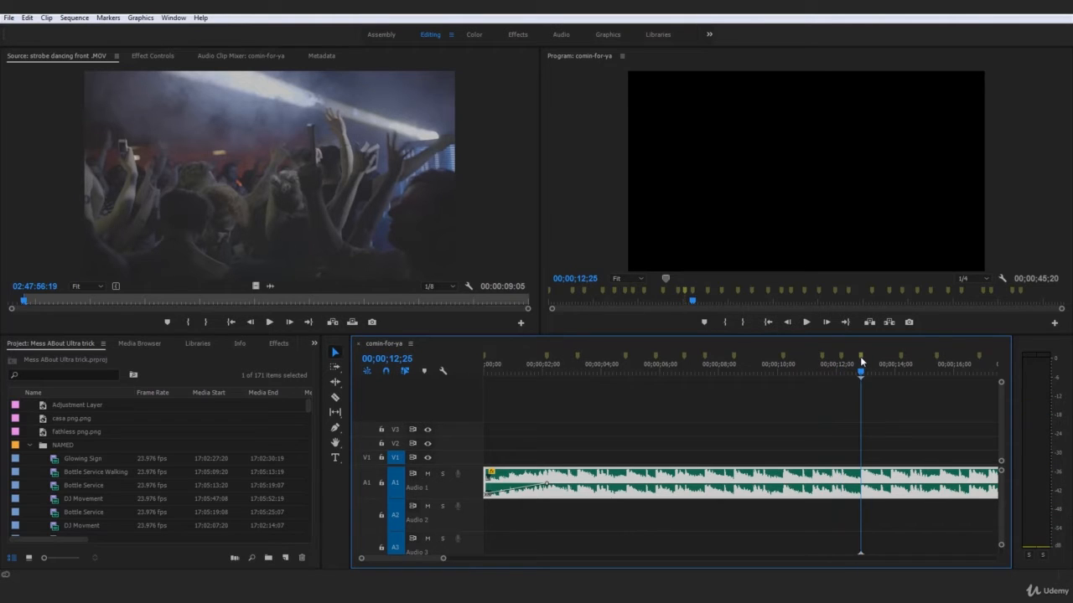
{"action": "left_click", "coordinate": [890, 376]}
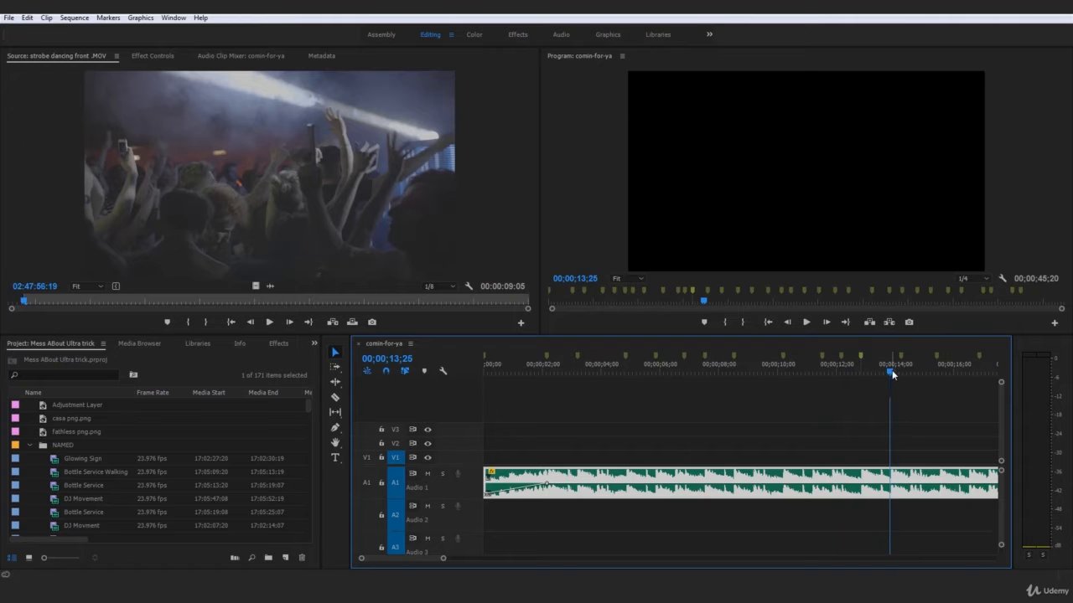
{"action": "left_click", "coordinate": [942, 376]}
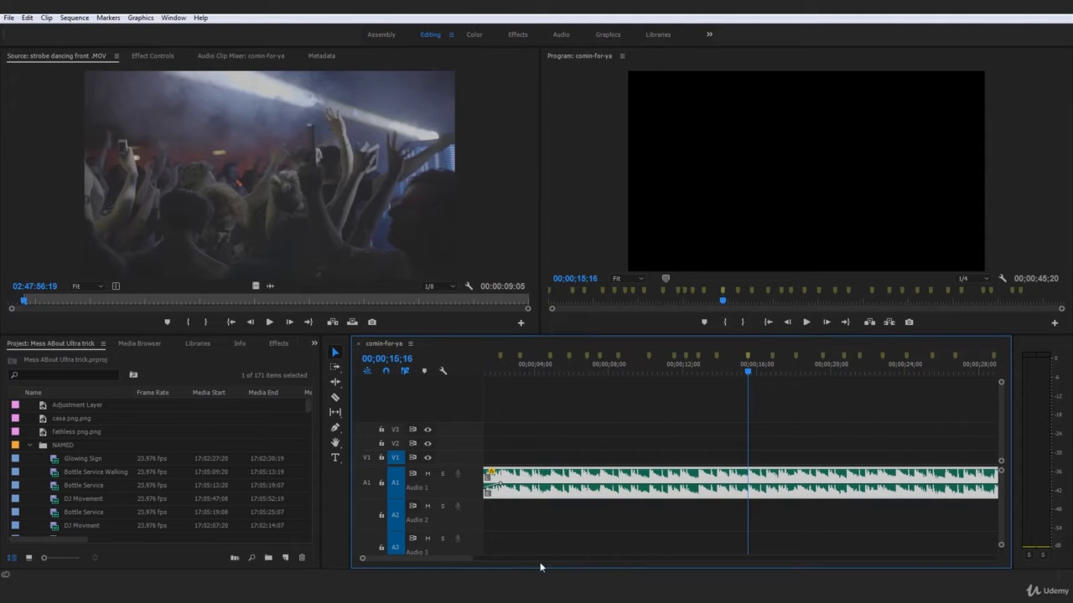
Step: Mark the remaining beats along the later stretch of the music track
{"action": "left_click", "coordinate": [765, 365]}
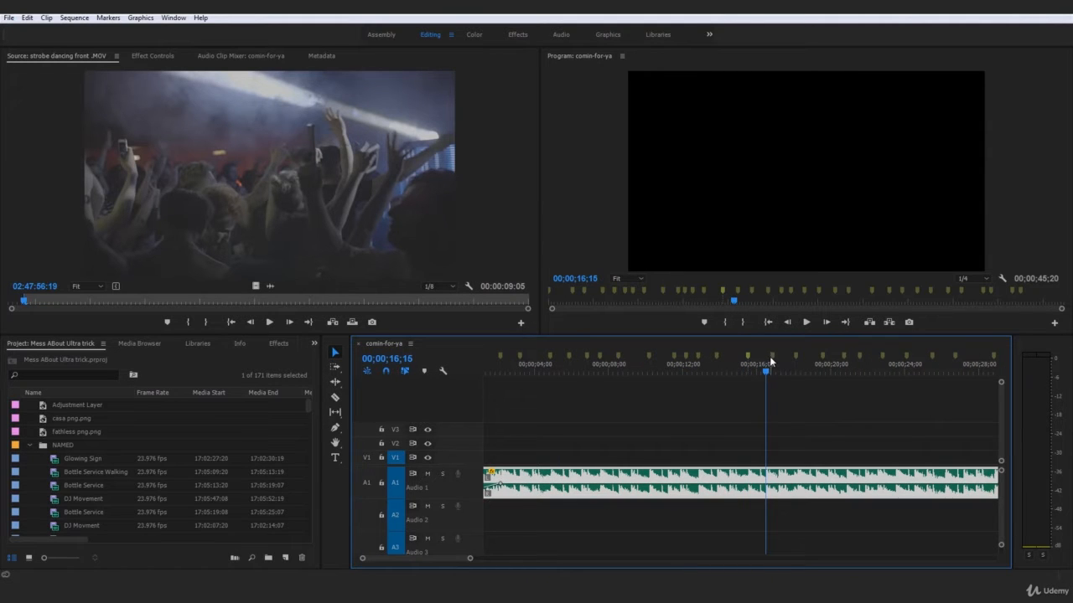
{"action": "left_click", "coordinate": [781, 372]}
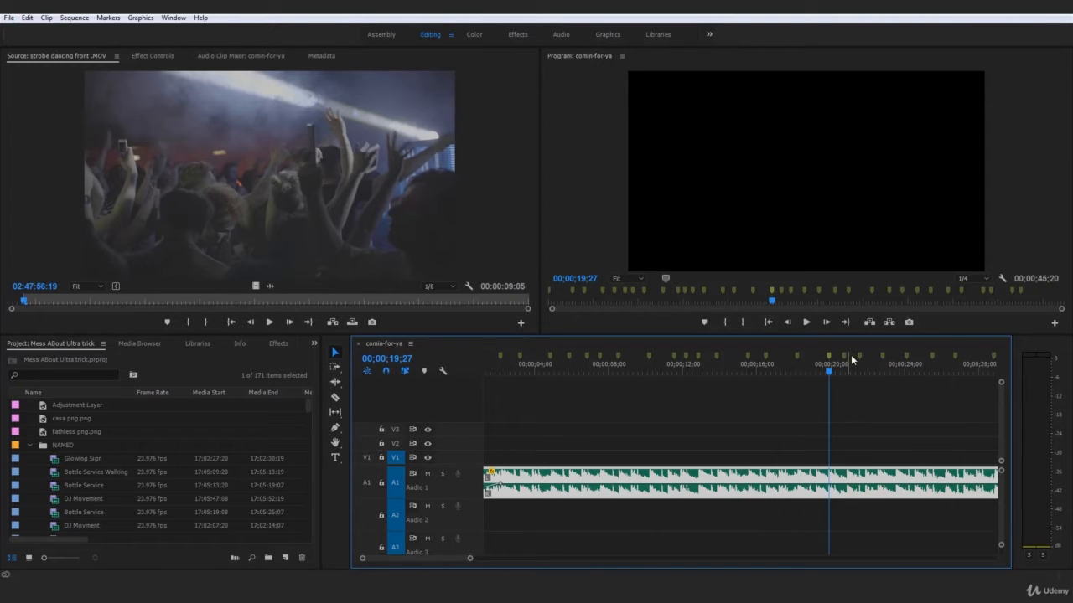
{"action": "left_click", "coordinate": [848, 372]}
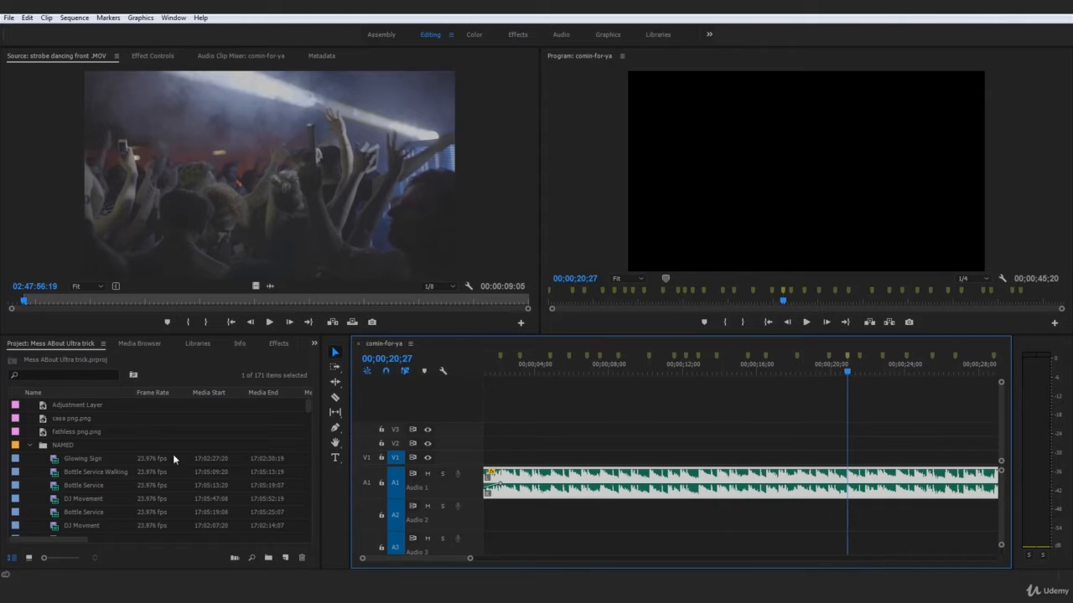
{"action": "left_click", "coordinate": [858, 370]}
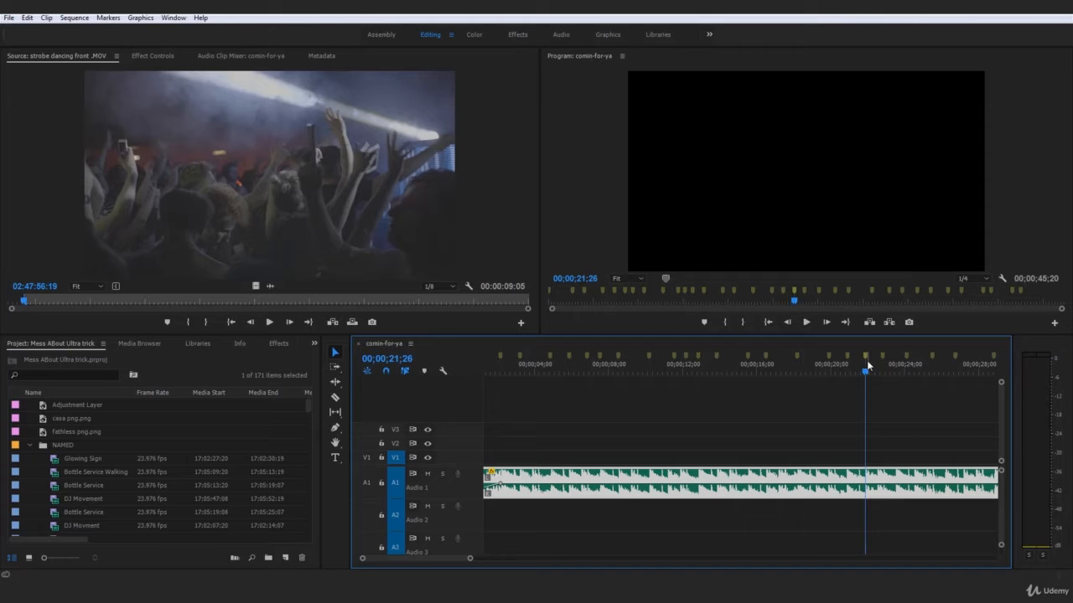
{"action": "left_click", "coordinate": [895, 372]}
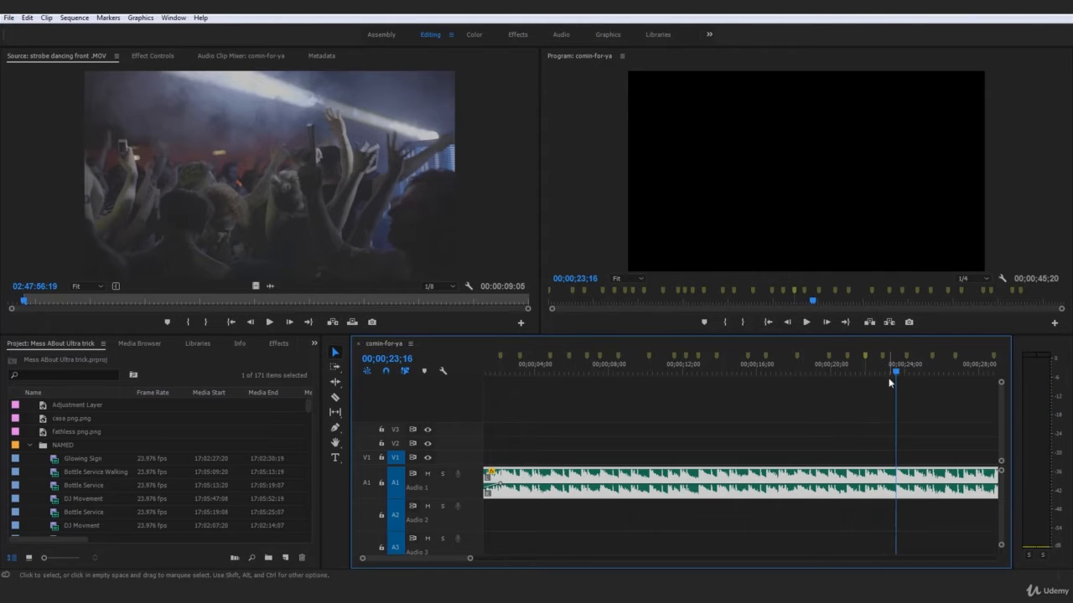
{"action": "left_click", "coordinate": [881, 361]}
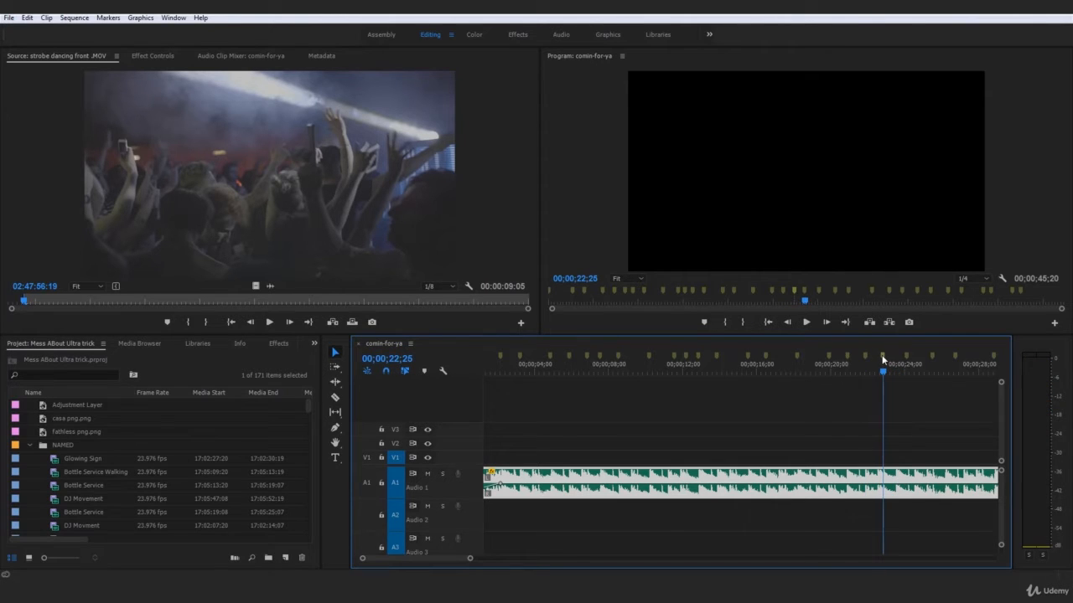
{"action": "left_click", "coordinate": [903, 372]}
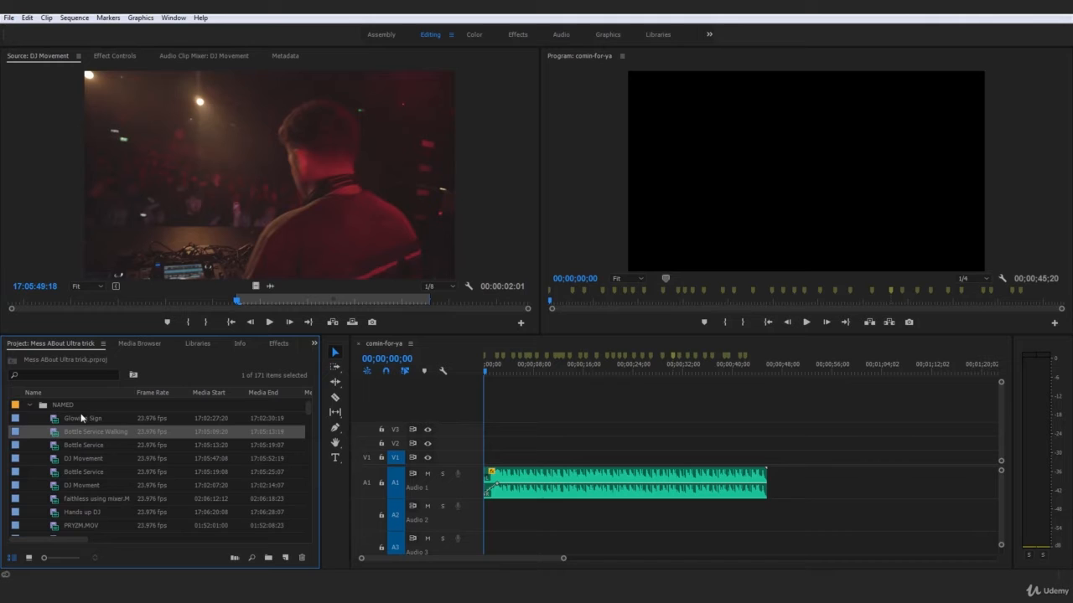
Step: Select all video clips in the Project panel folder, from the first to the last with Shift
{"action": "left_click", "coordinate": [82, 419]}
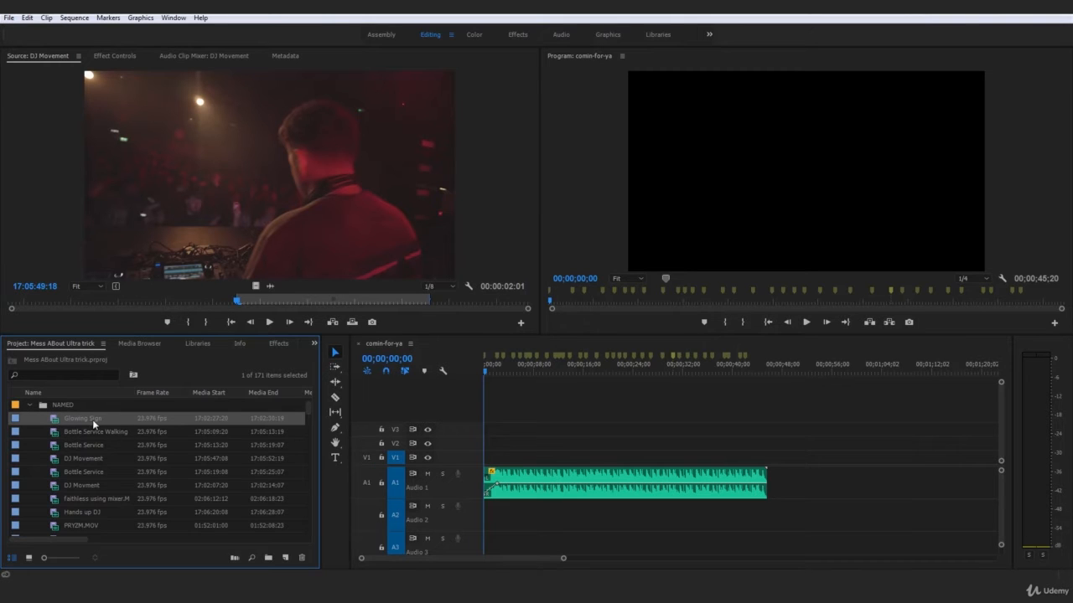
{"action": "scroll", "scroll_direction": "down", "scroll_amount": 3}
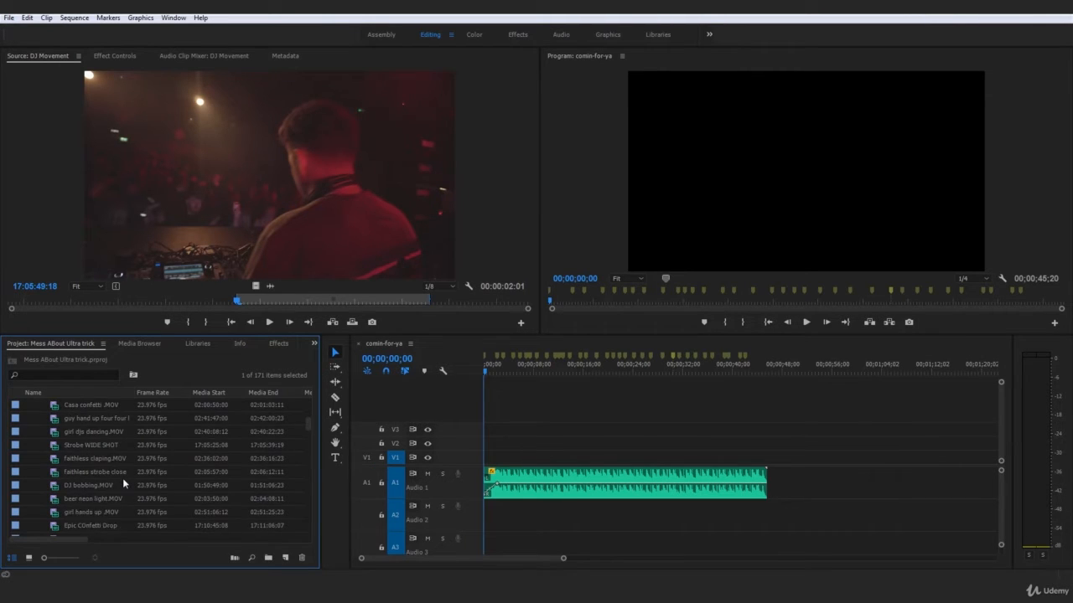
{"action": "scroll", "scroll_direction": "down", "scroll_amount": 3}
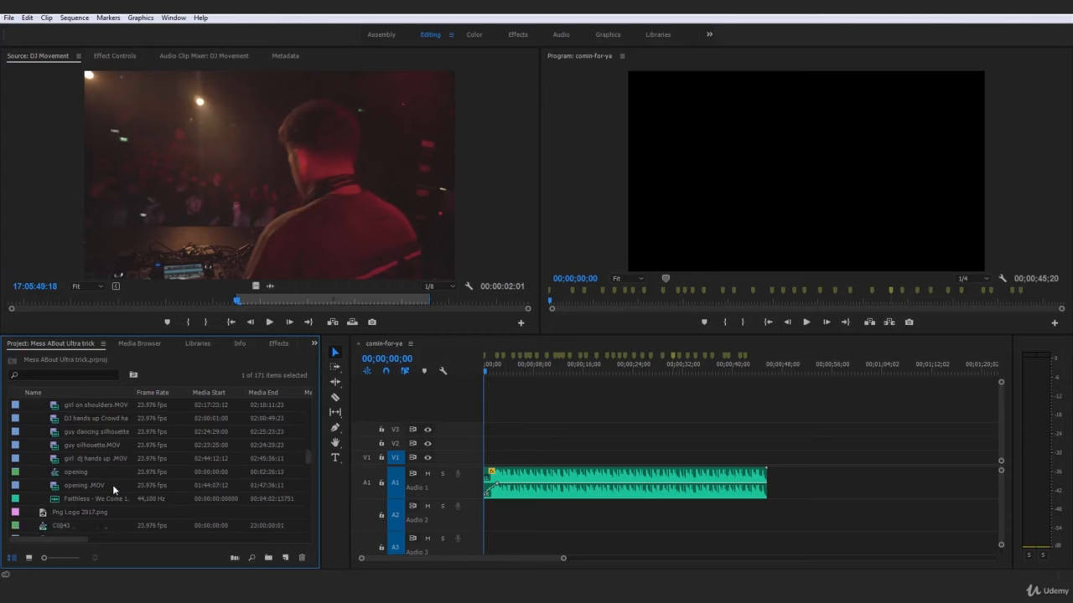
{"action": "key", "text": "shift"}
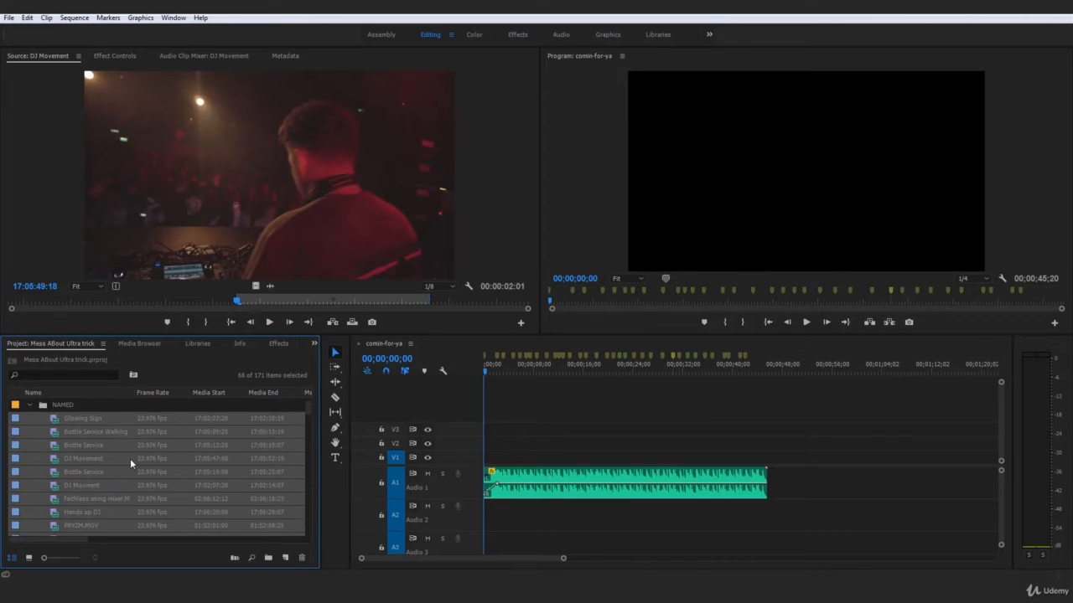
{"action": "scroll", "scroll_direction": "down", "scroll_amount": 3}
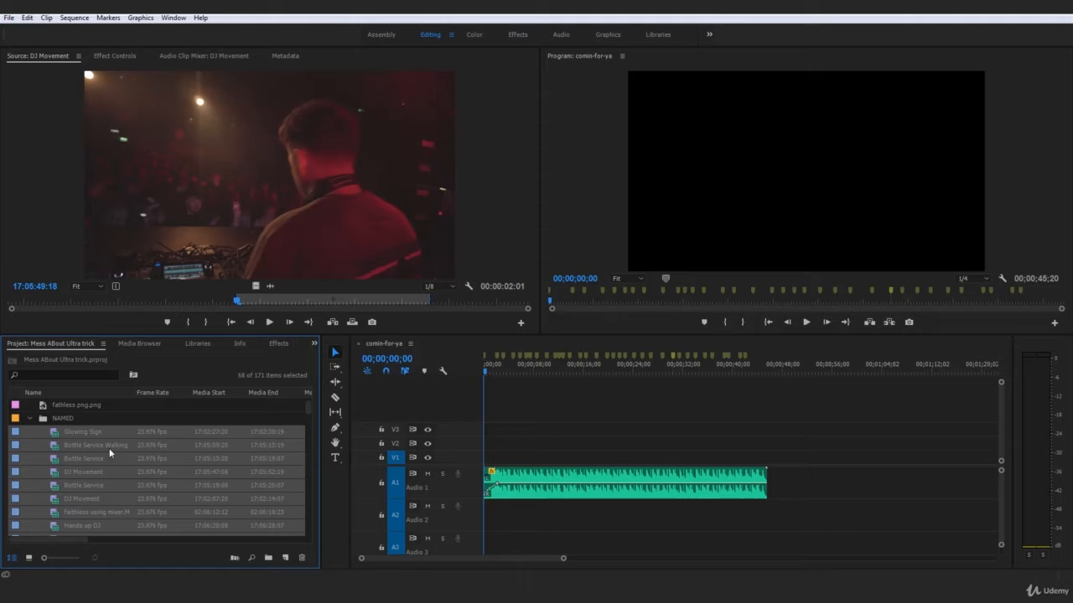
{"action": "left_click", "coordinate": [74, 17]}
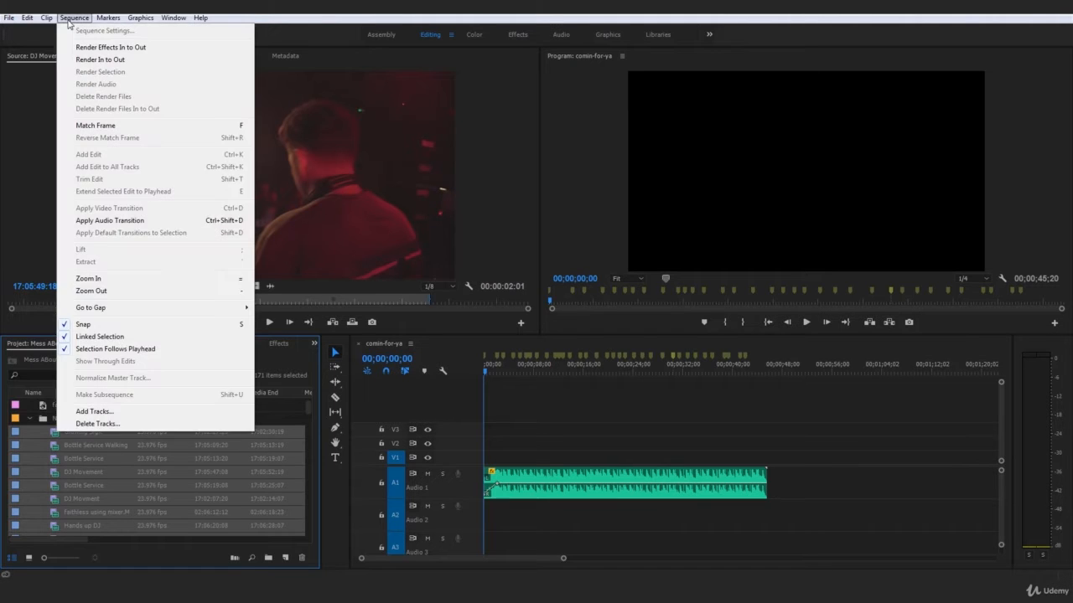
Step: In Automate To Sequence, change Placement from Sequentially to At Unnumbered Markers
{"action": "left_click", "coordinate": [46, 17]}
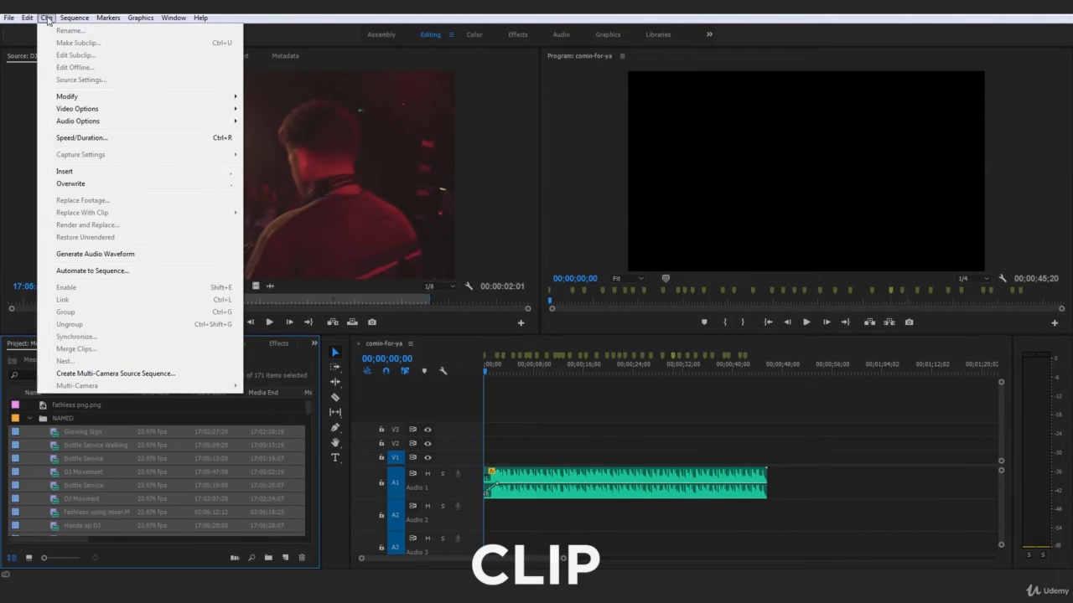
{"action": "mouse_move", "coordinate": [92, 271]}
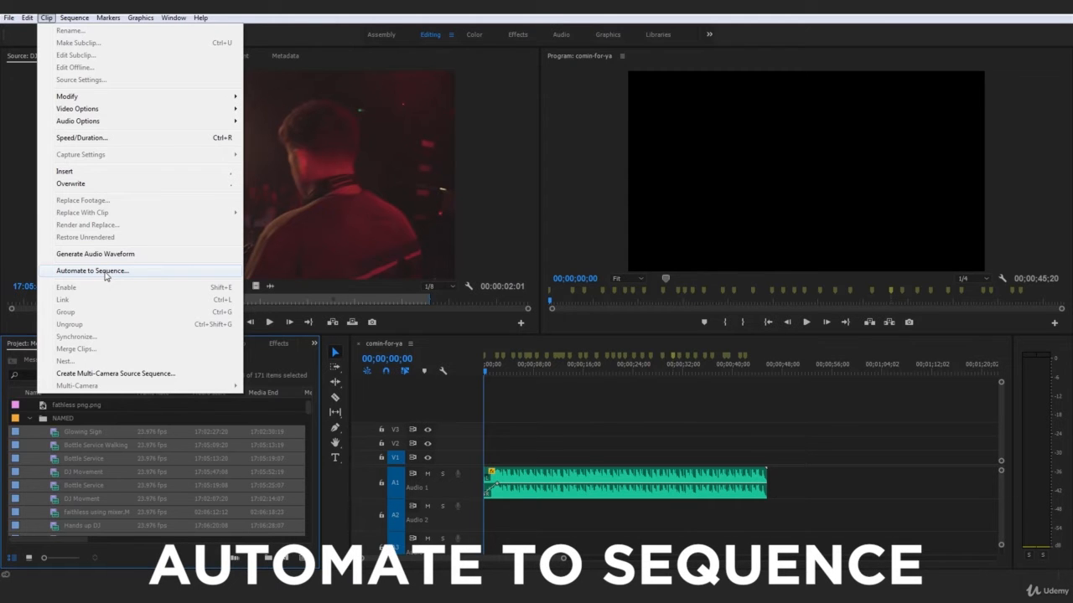
{"action": "left_click", "coordinate": [93, 270]}
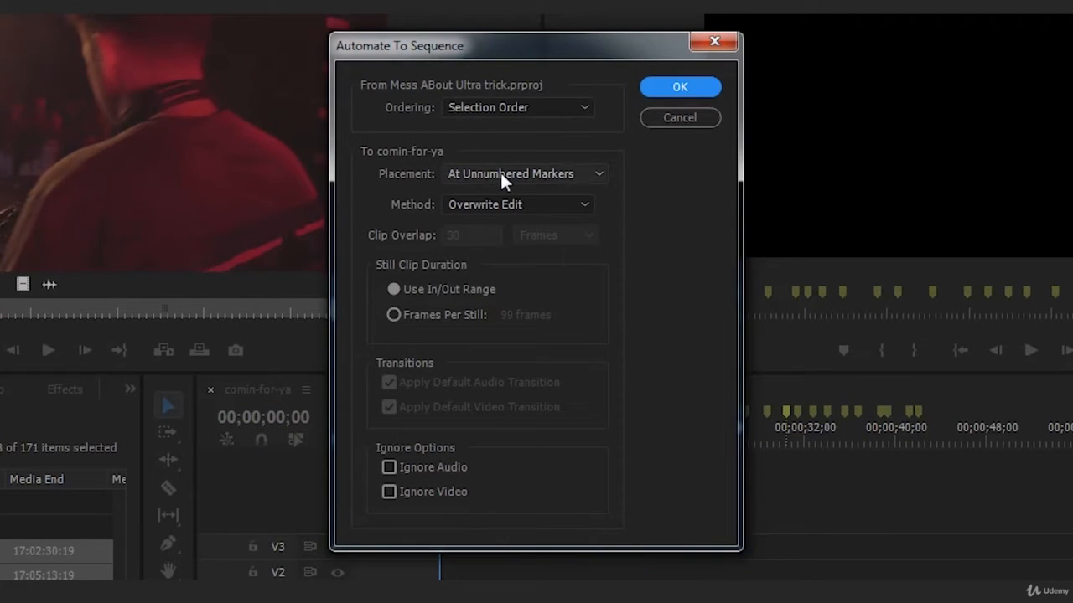
{"action": "left_click", "coordinate": [523, 173]}
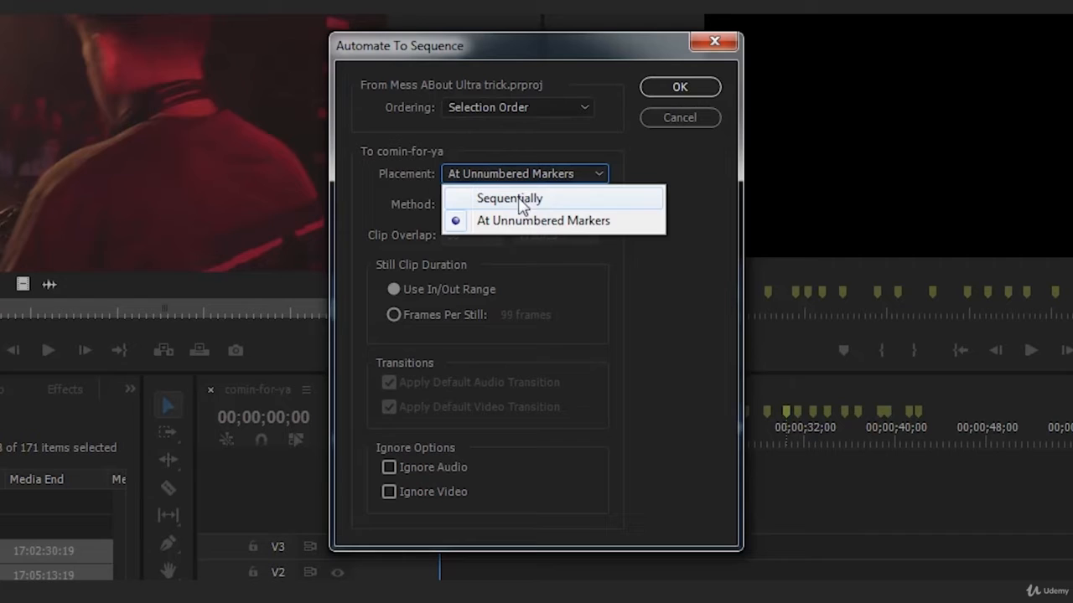
{"action": "left_click", "coordinate": [509, 197]}
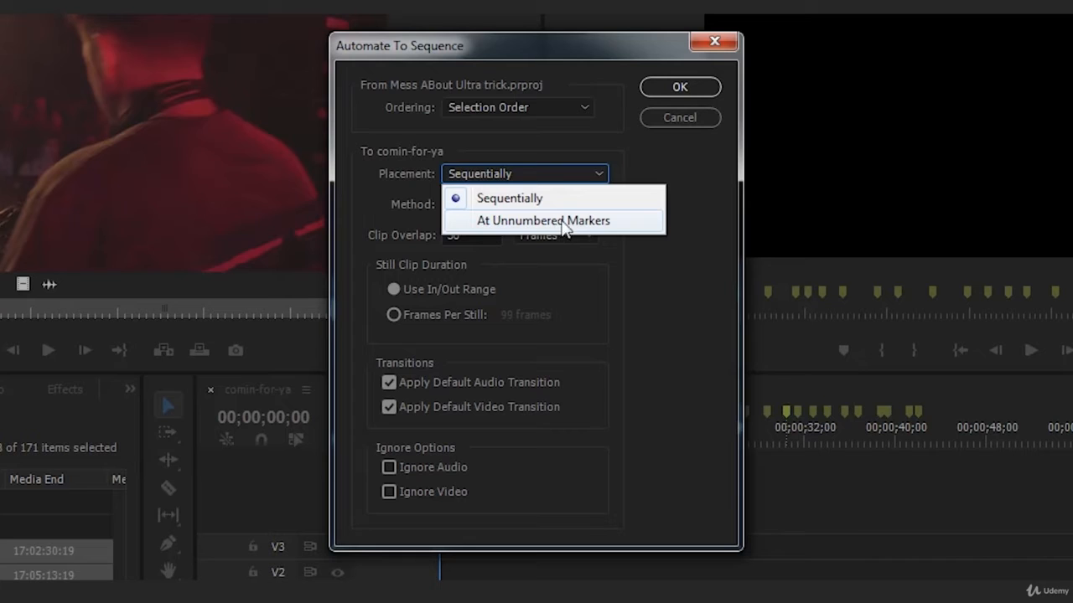
{"action": "left_click", "coordinate": [543, 221]}
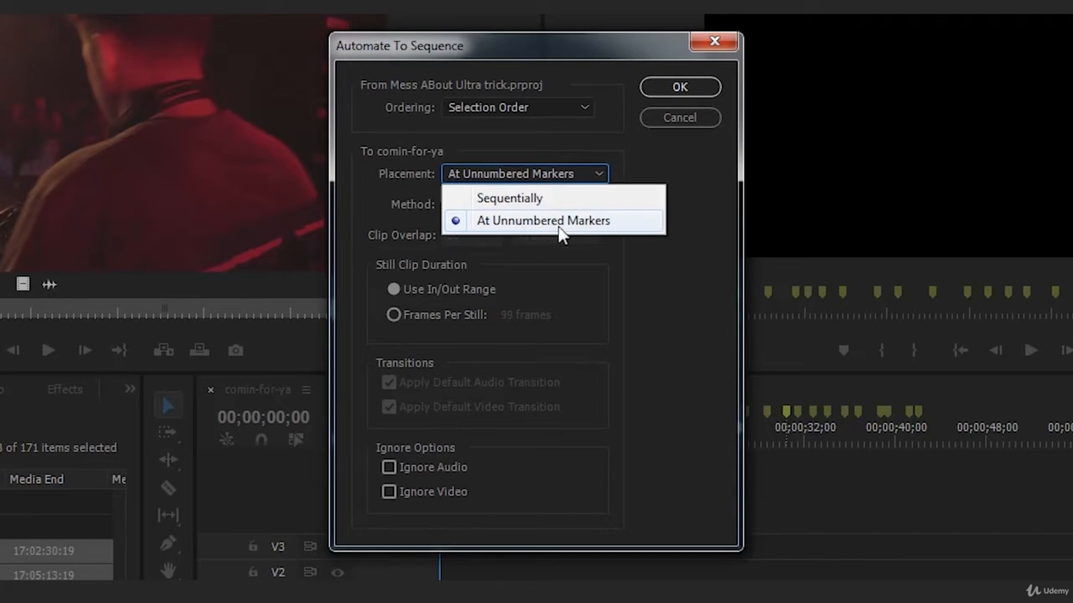
Step: Re-select At Unnumbered Markers placement and confirm the automation settings
{"action": "left_click", "coordinate": [510, 198]}
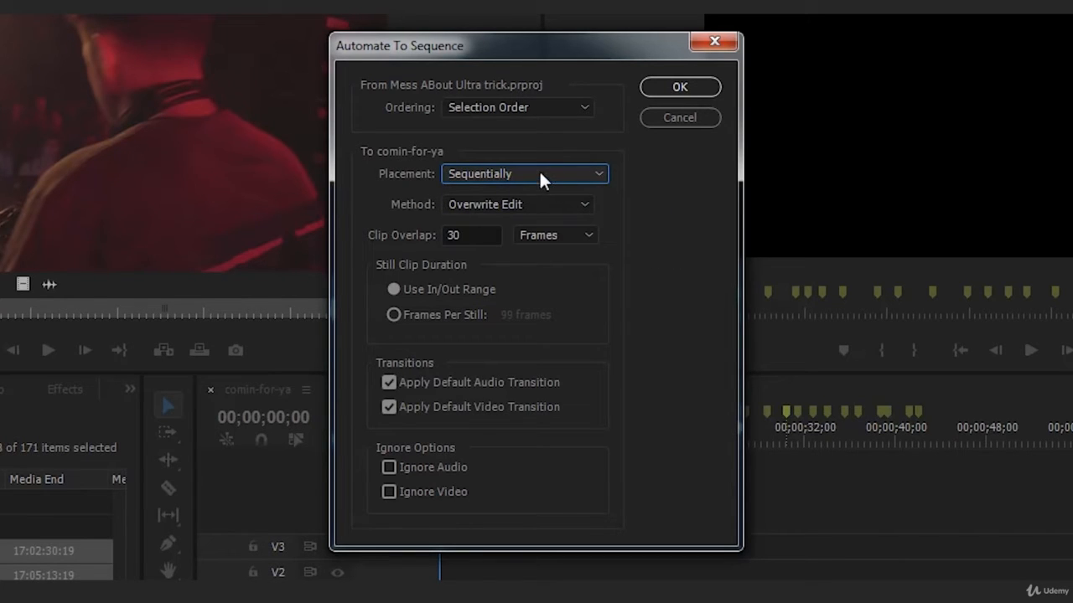
{"action": "left_click", "coordinate": [523, 172]}
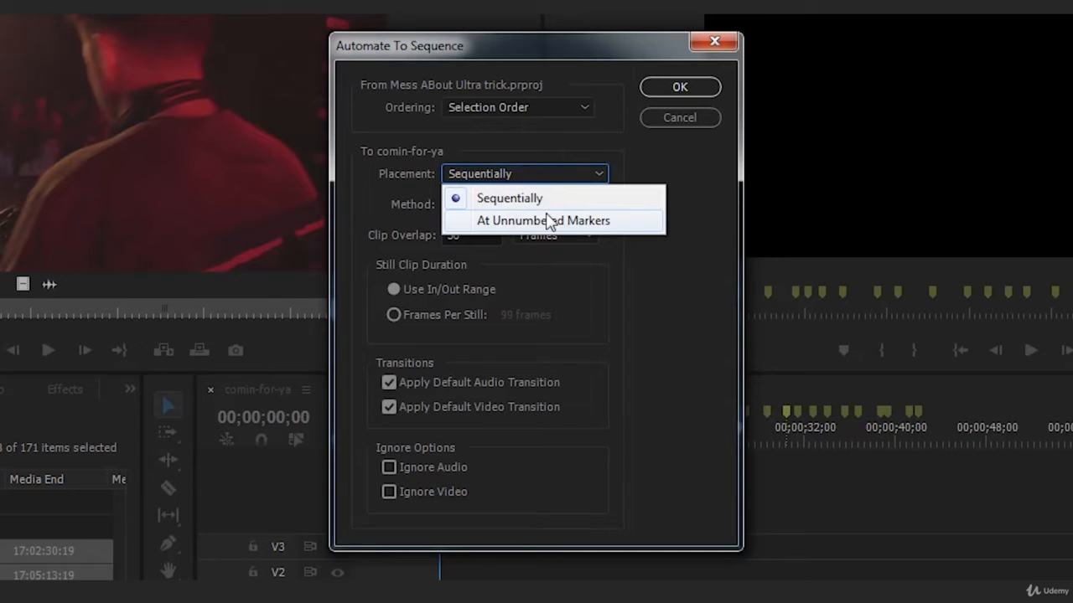
{"action": "left_click", "coordinate": [543, 221]}
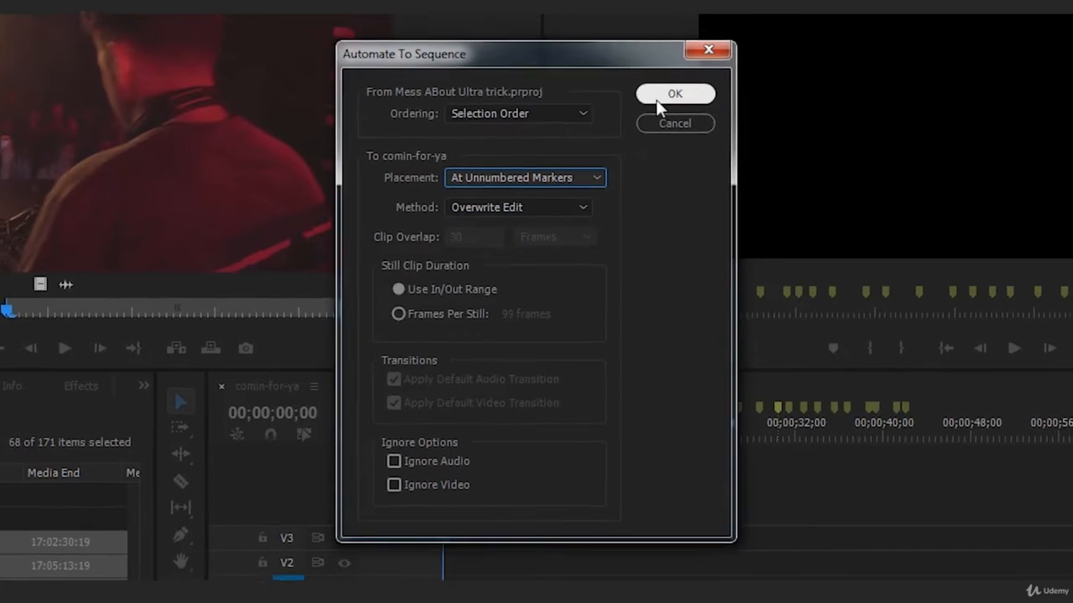
{"action": "left_click", "coordinate": [674, 94]}
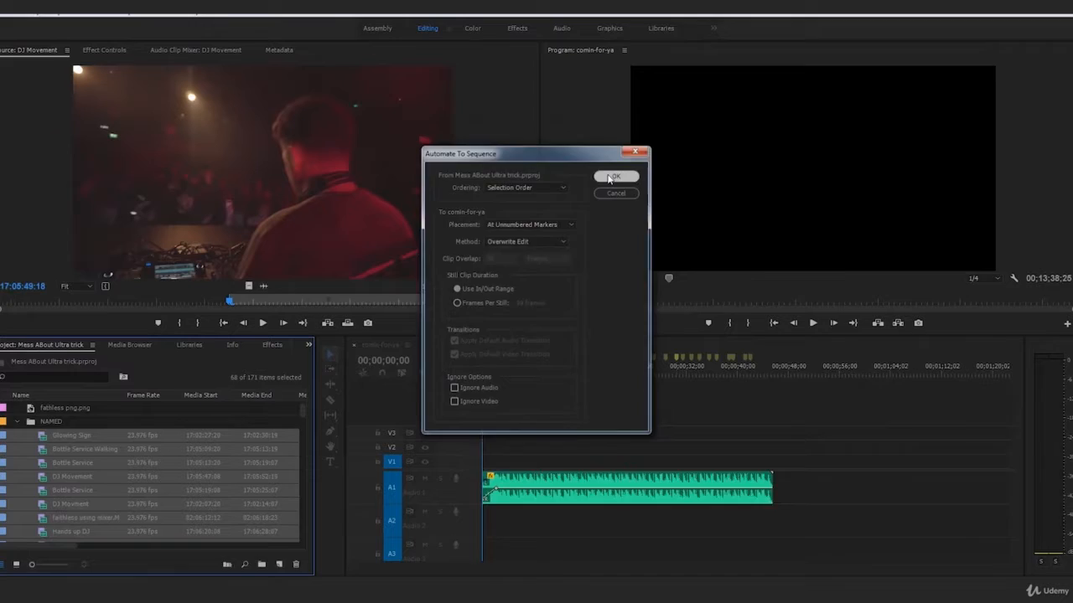
Step: Close the automation dialog and move the music clip from Audio 1 down to Audio 2
{"action": "left_click", "coordinate": [617, 176]}
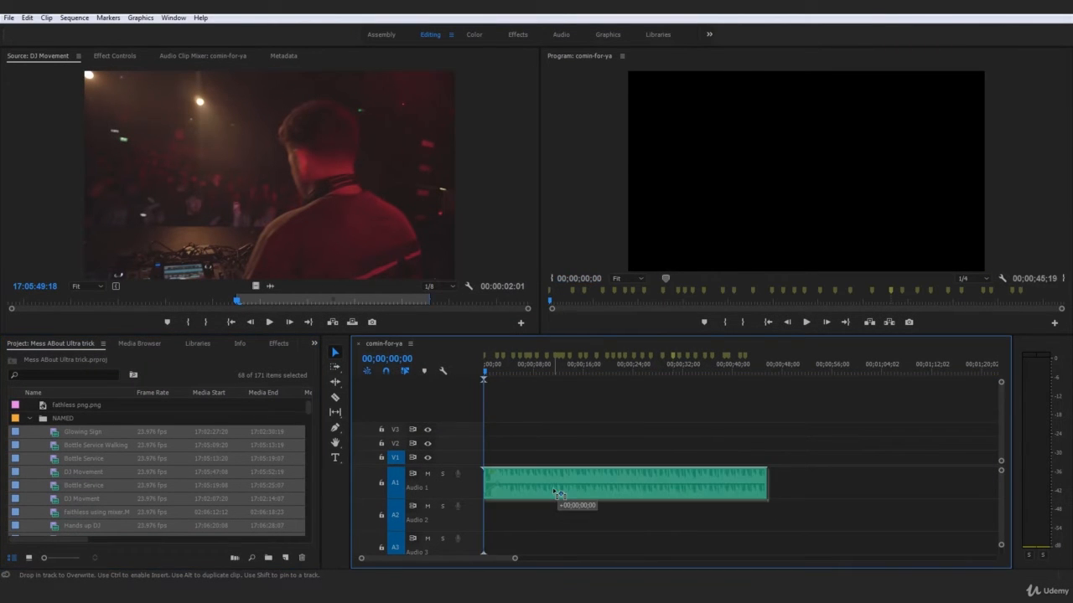
{"action": "left_click_drag", "start_coordinate": [623, 483], "coordinate": [623, 516]}
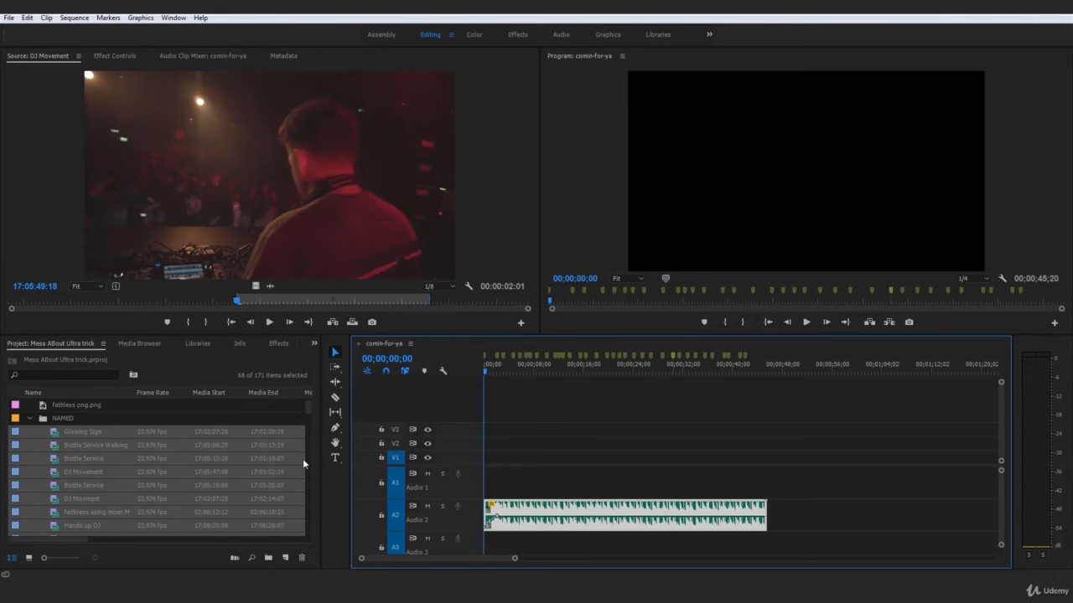
{"action": "scroll", "scroll_direction": "down", "scroll_amount": 3}
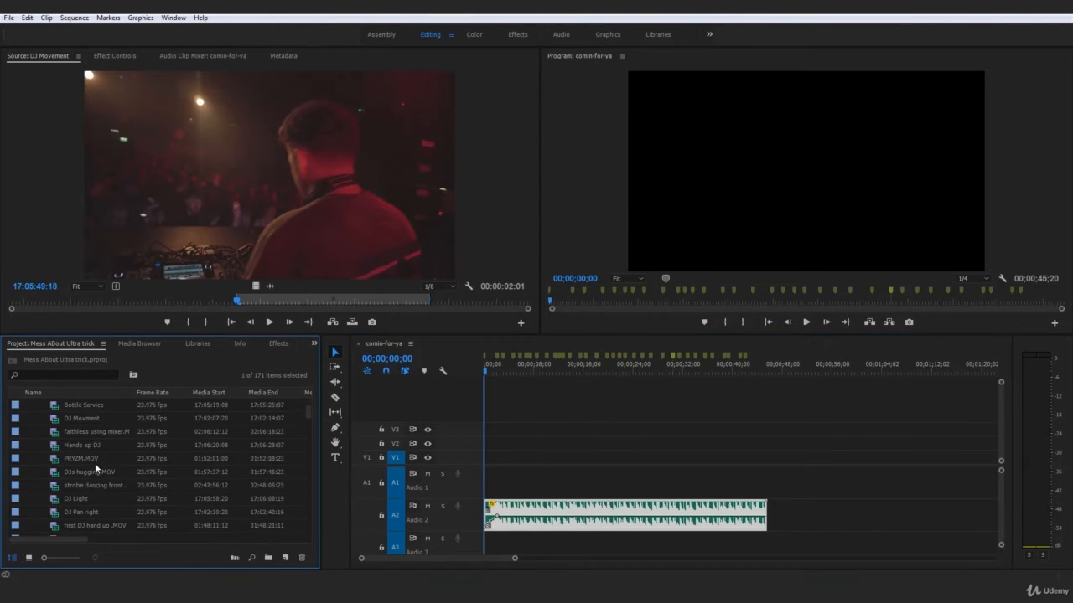
{"action": "scroll", "scroll_direction": "down", "scroll_amount": 3}
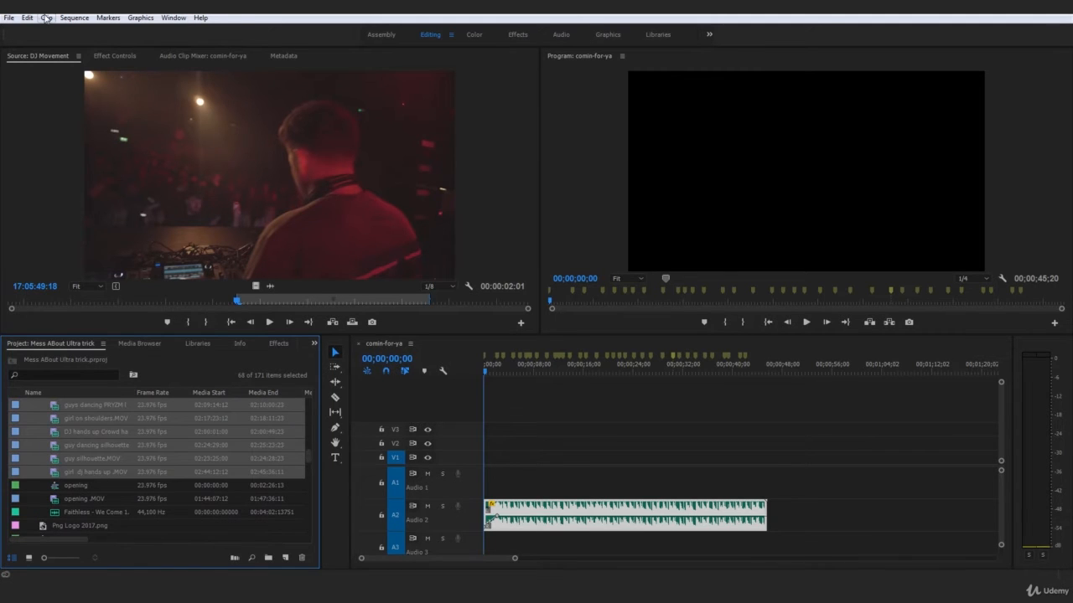
Step: Run Clip > Automate to Sequence so the selected video clips land at every beat marker
{"action": "left_click", "coordinate": [47, 17]}
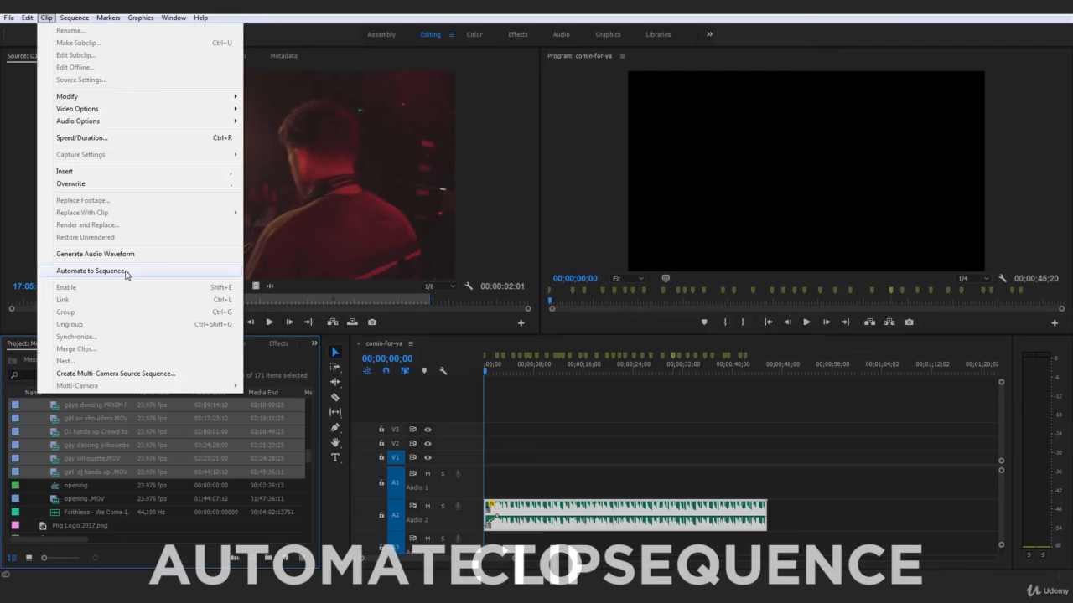
{"action": "left_click", "coordinate": [89, 271]}
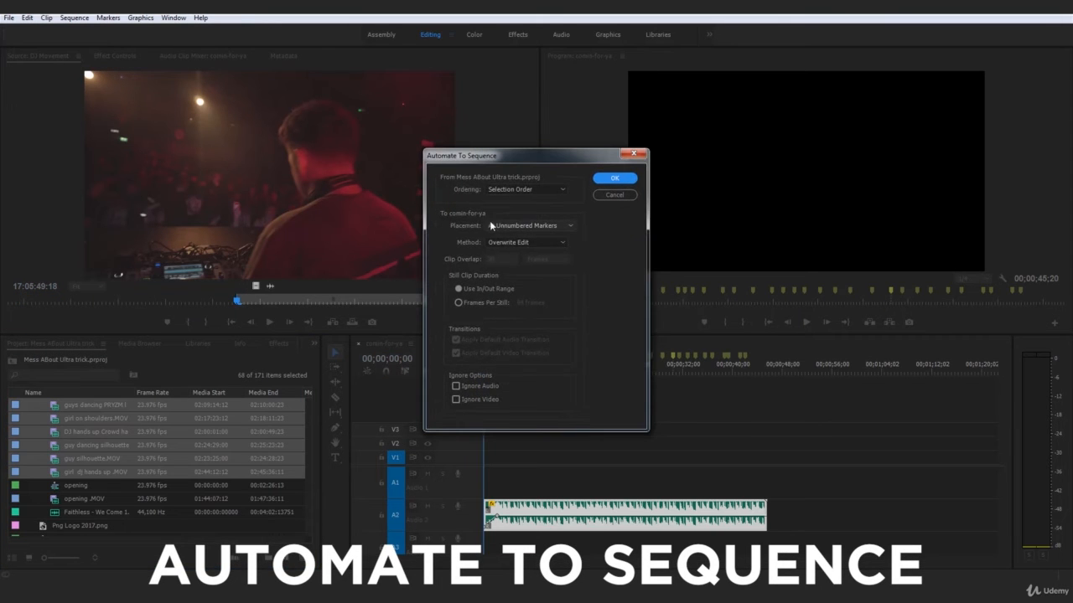
{"action": "left_click", "coordinate": [613, 178]}
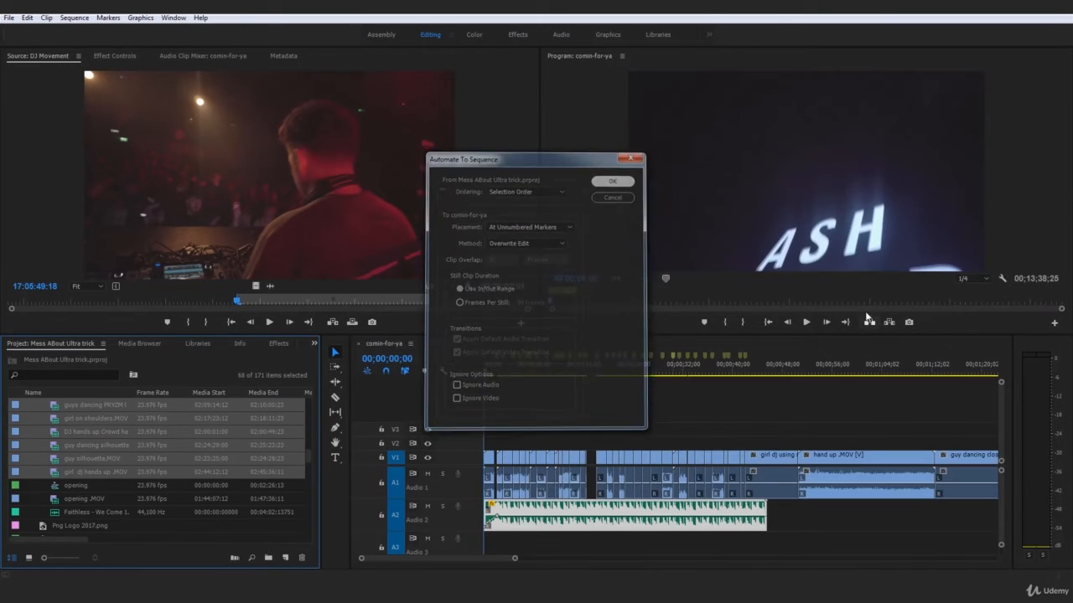
{"action": "left_click", "coordinate": [612, 181]}
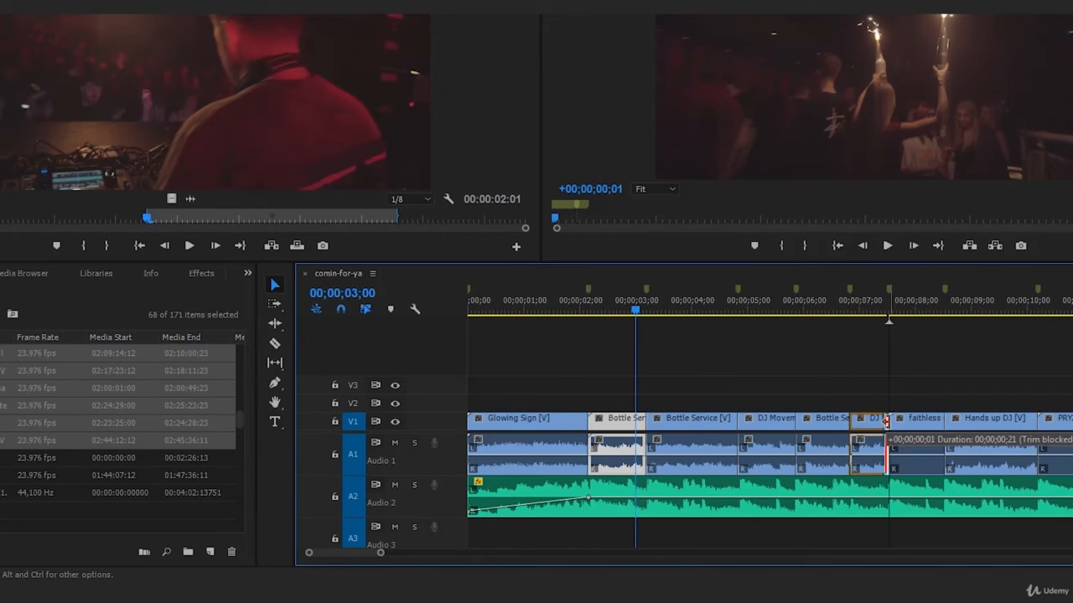
Step: Mute track A1 so the placed clips' own audio is silent, and zoom the timeline out
{"action": "left_click", "coordinate": [395, 442]}
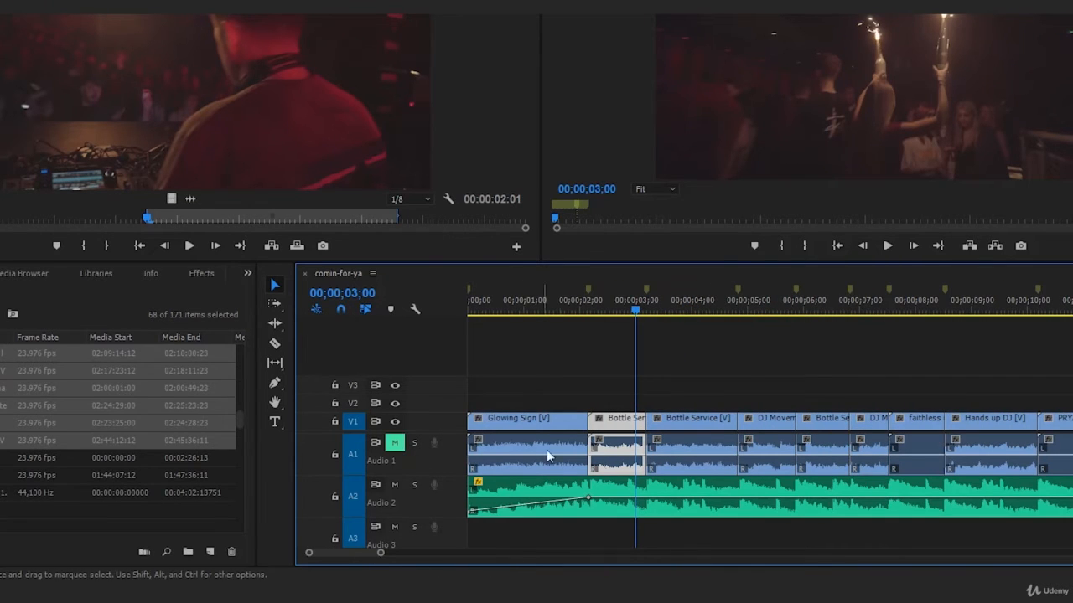
{"action": "scroll", "scroll_direction": "right", "scroll_amount": 3}
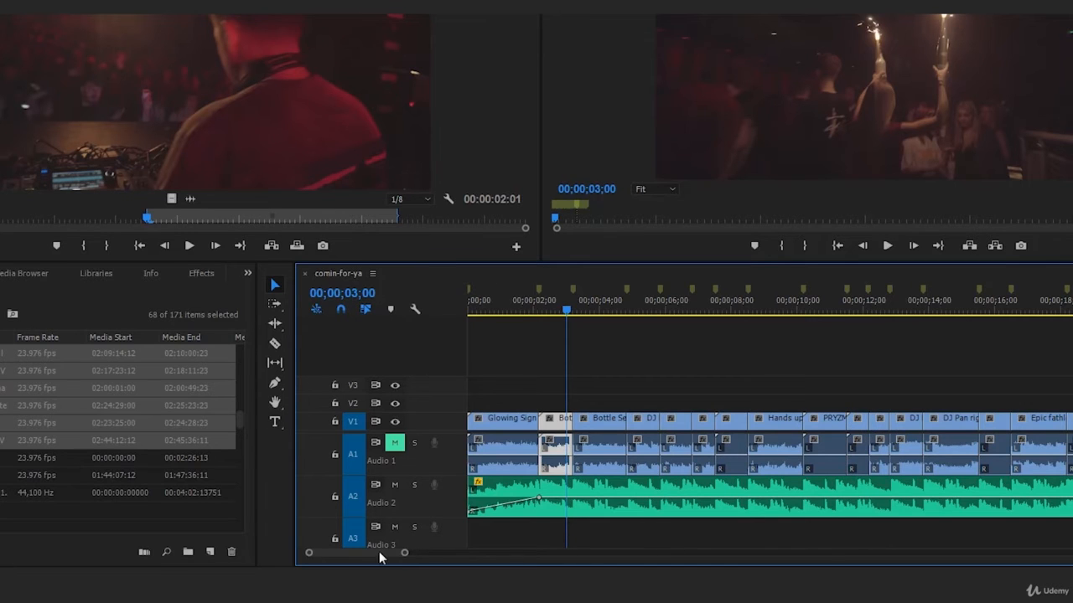
{"action": "scroll", "scroll_direction": "right", "scroll_amount": 3}
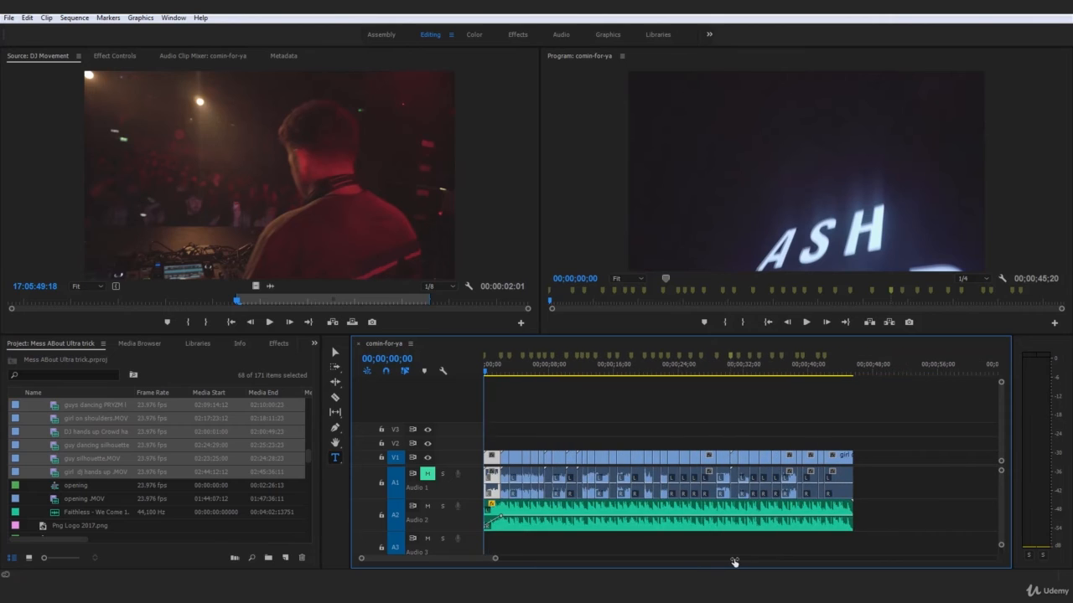
{"action": "mouse_move", "coordinate": [852, 411]}
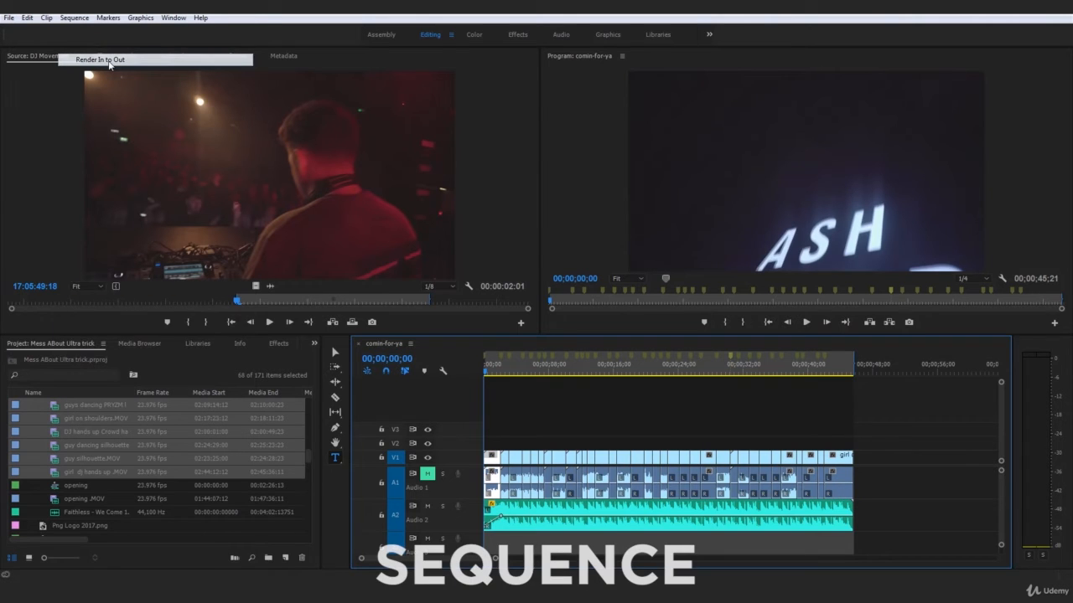
Step: Render the whole beat-cut sequence via Sequence > Render In to Out for smooth playback
{"action": "left_click", "coordinate": [101, 60]}
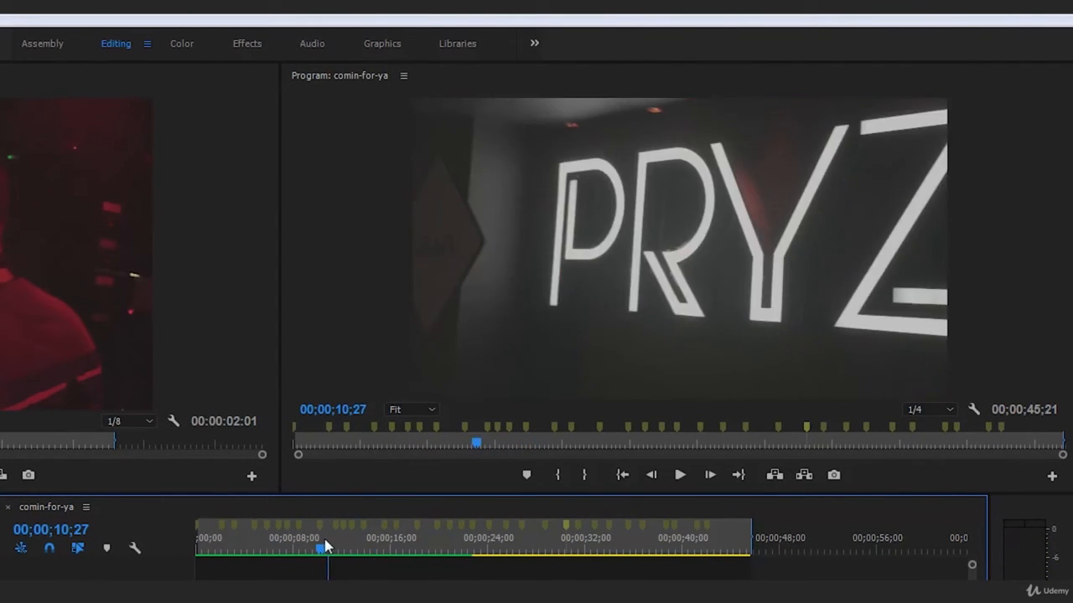
{"action": "left_click", "coordinate": [681, 476]}
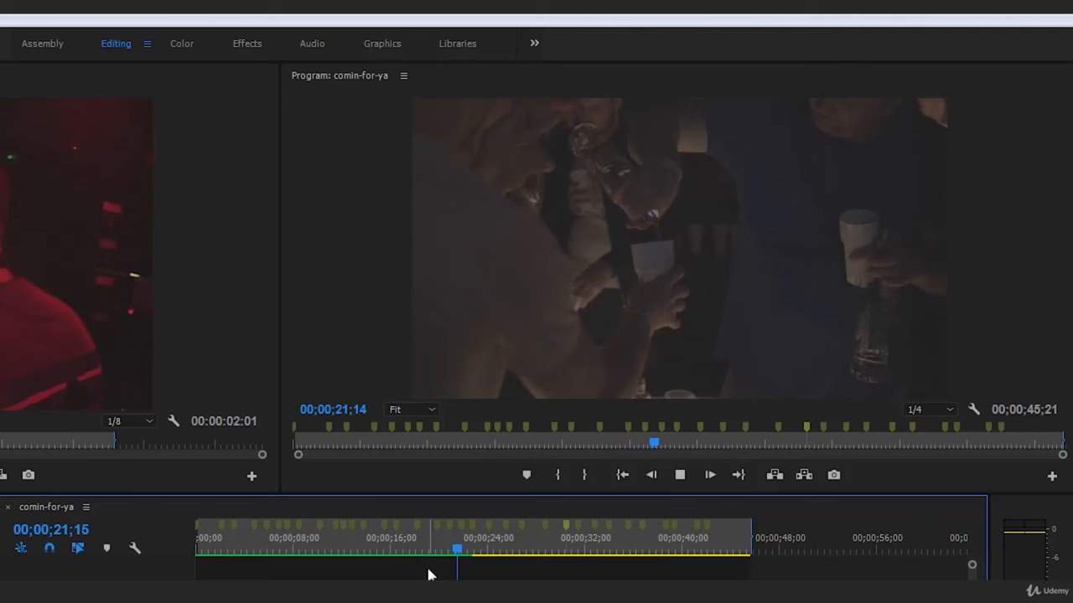
{"action": "left_click", "coordinate": [406, 550]}
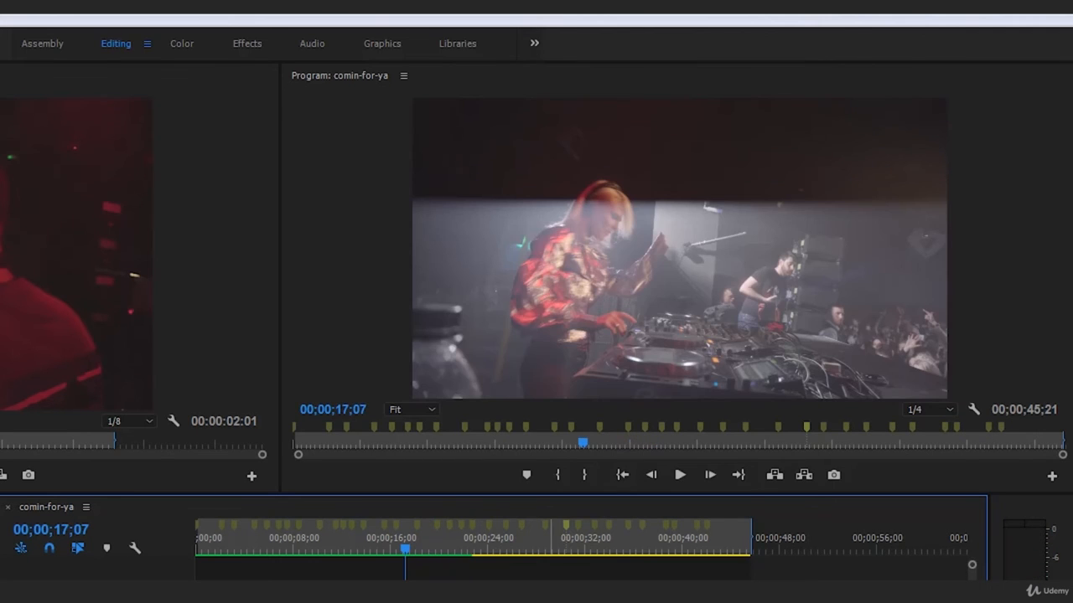
{"action": "left_click", "coordinate": [680, 476]}
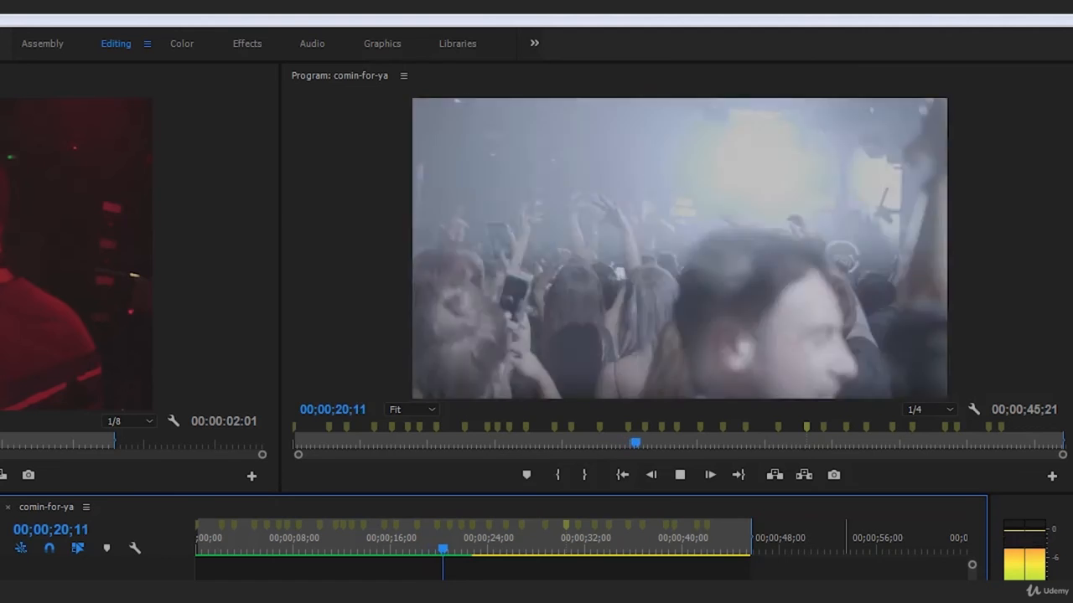
{"action": "left_click", "coordinate": [708, 474]}
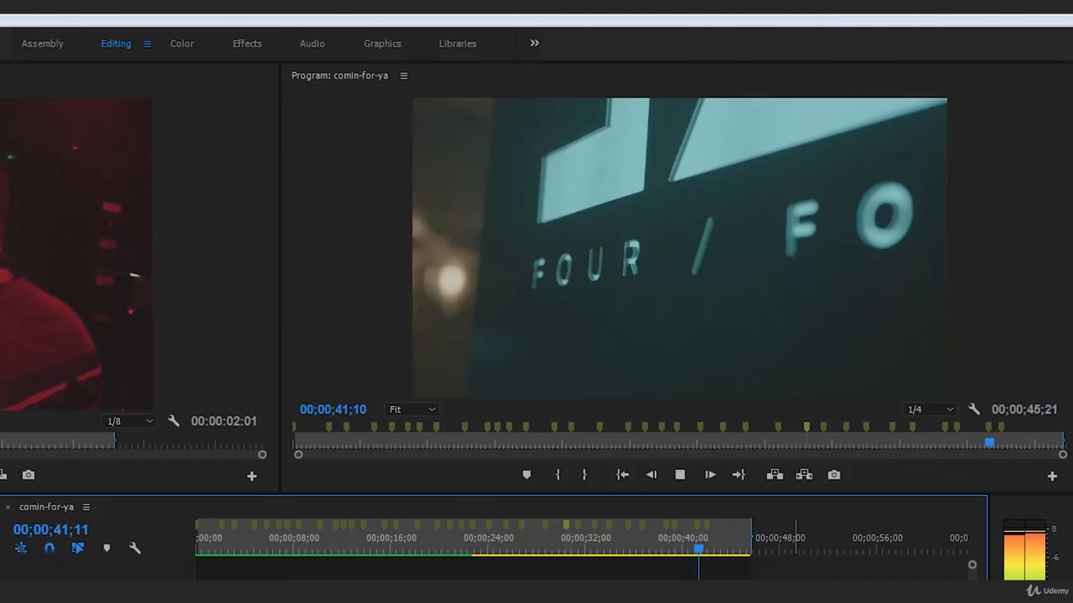
{"action": "left_click", "coordinate": [709, 476]}
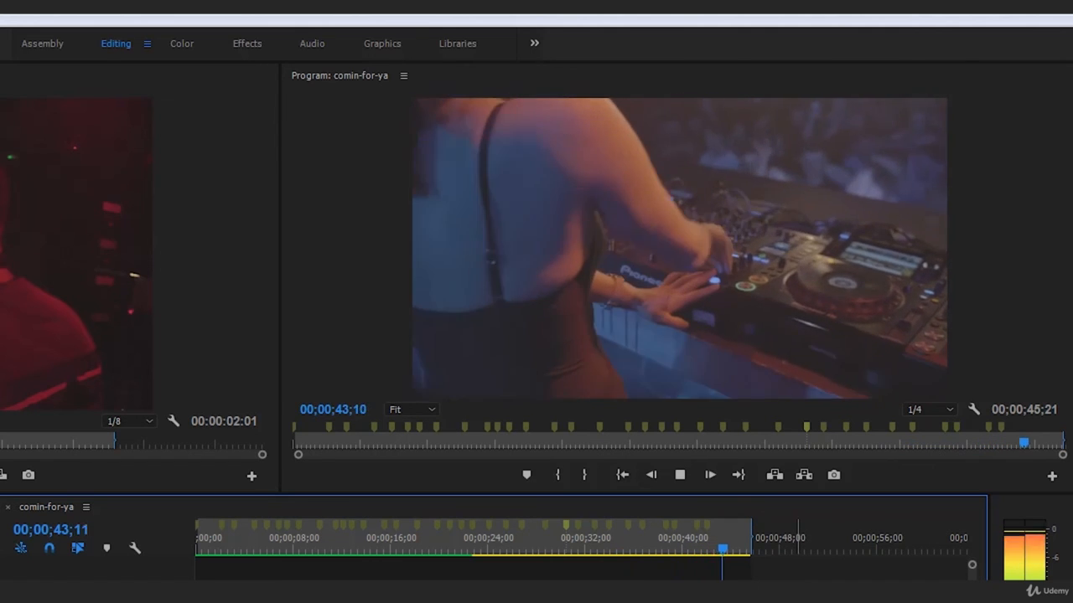